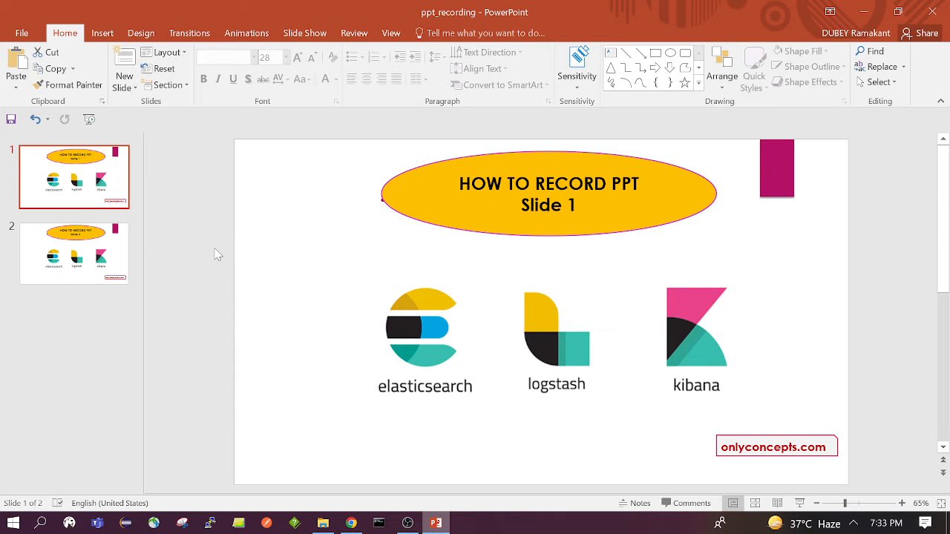
{"action": "mouse_move", "coordinate": [211, 240]}
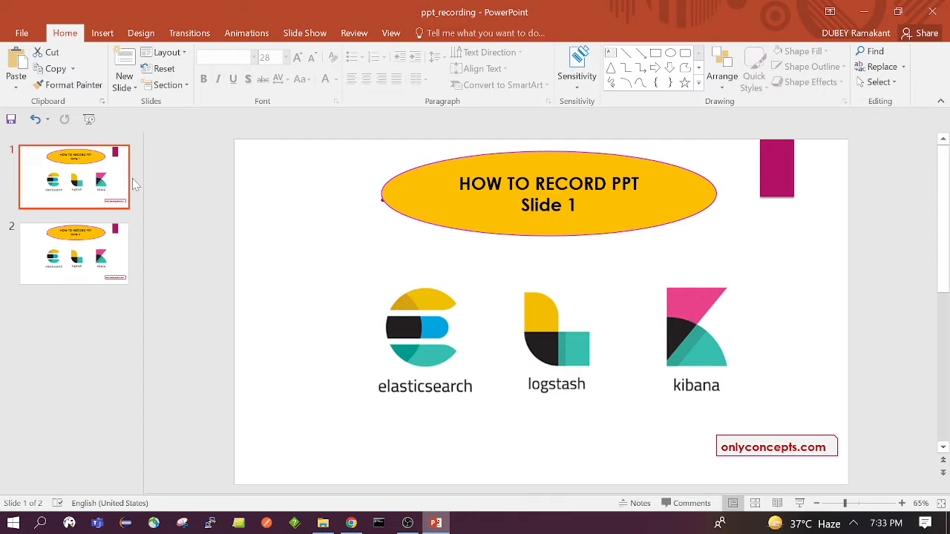
{"action": "mouse_move", "coordinate": [60, 262]}
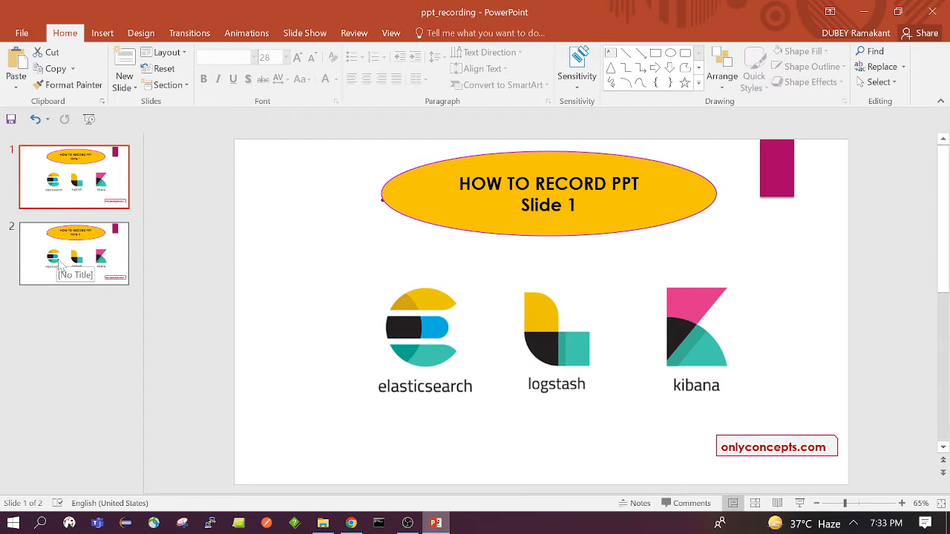
Step: View the Record Slide Show choices on the Slide Show ribbon from slide 1
{"action": "left_click", "coordinate": [74, 252]}
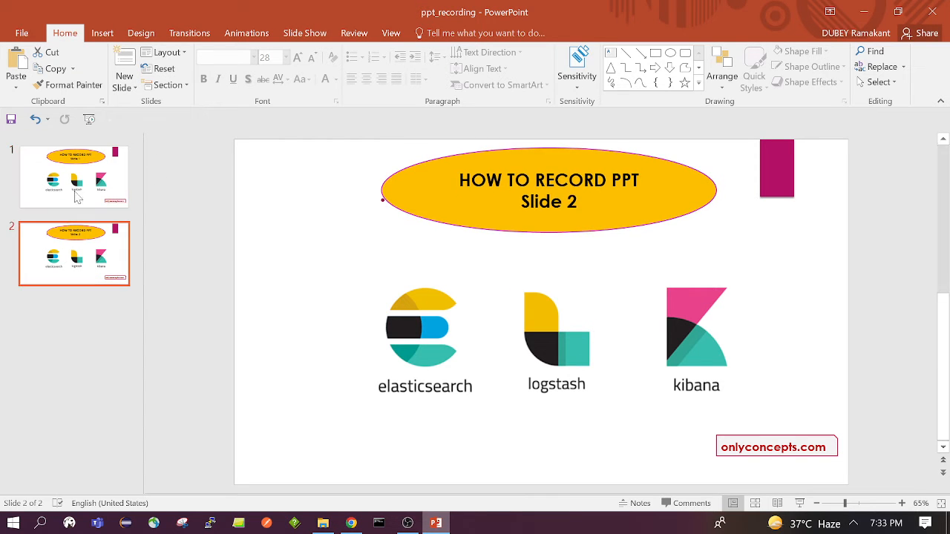
{"action": "left_click", "coordinate": [74, 176]}
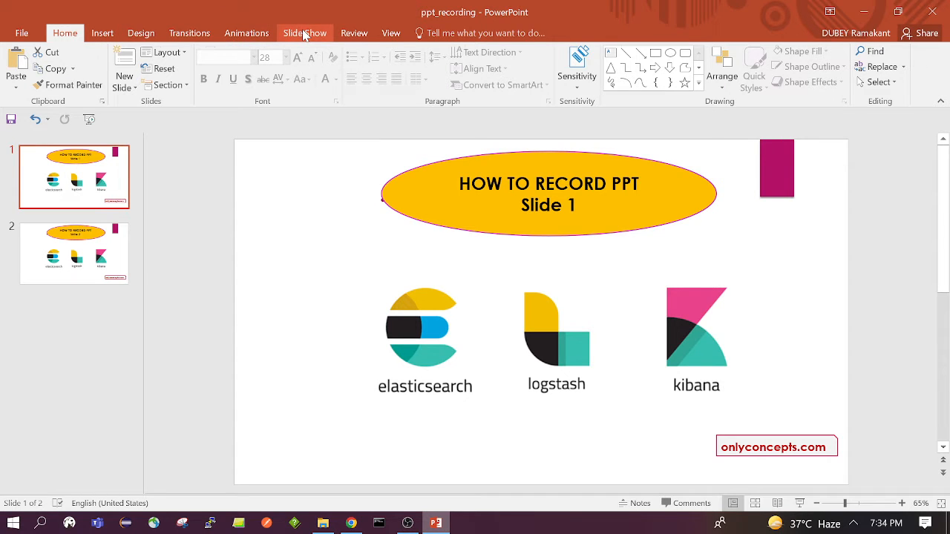
{"action": "left_click", "coordinate": [305, 33]}
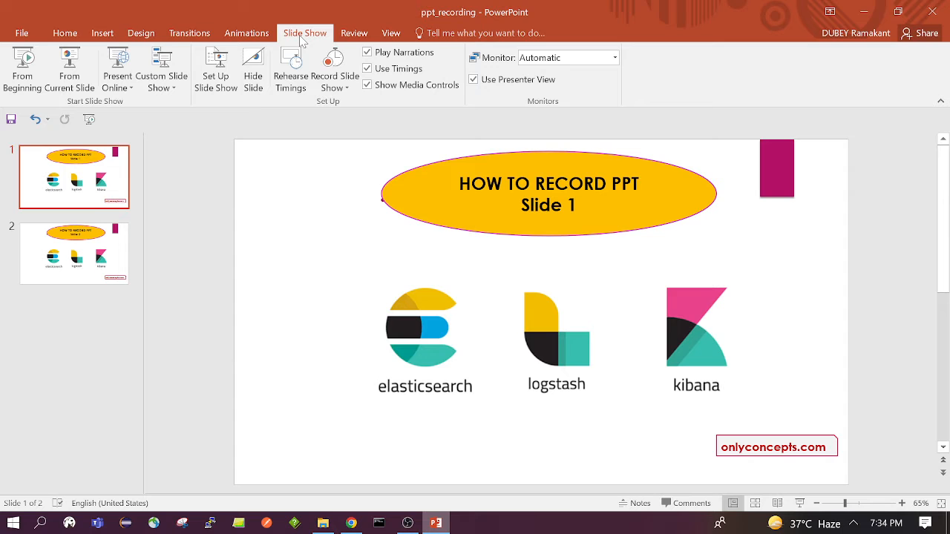
{"action": "mouse_move", "coordinate": [332, 65]}
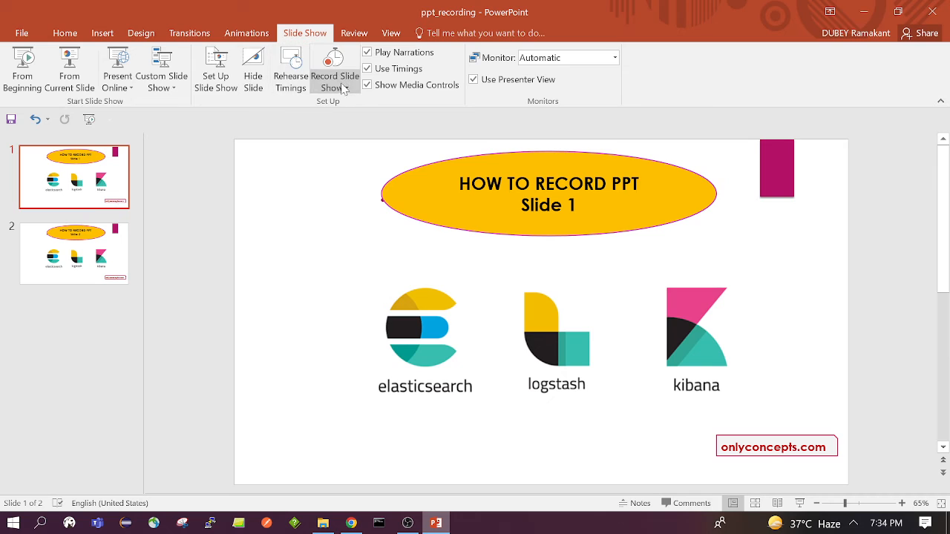
{"action": "mouse_move", "coordinate": [337, 90]}
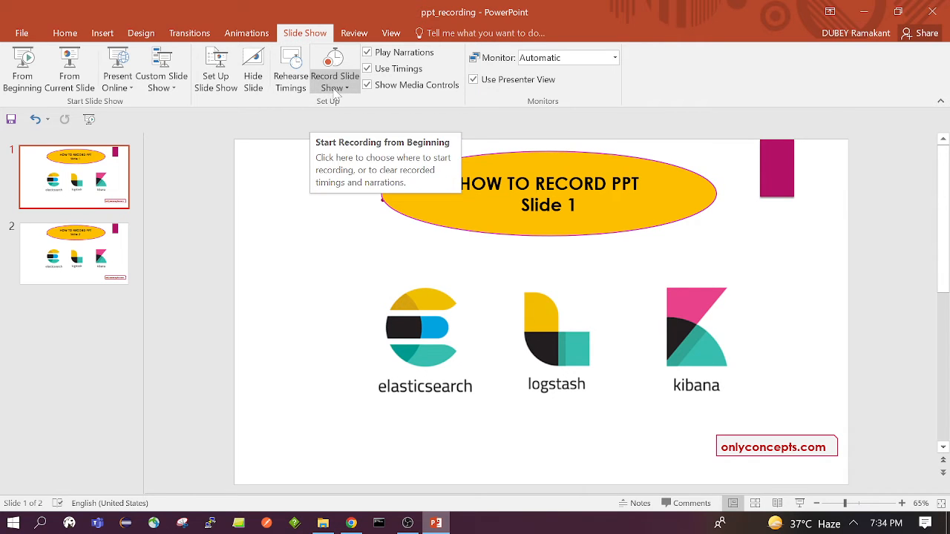
{"action": "left_click", "coordinate": [332, 72]}
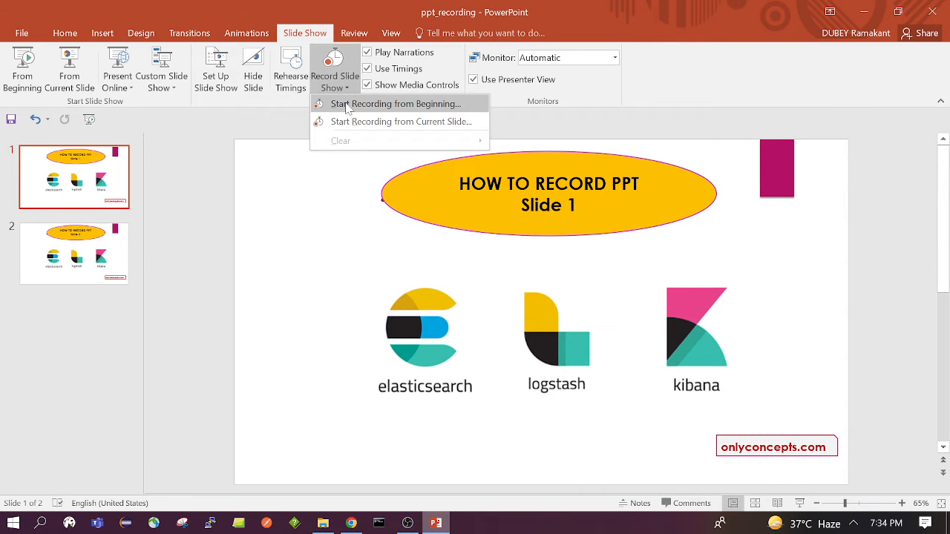
{"action": "mouse_move", "coordinate": [350, 146]}
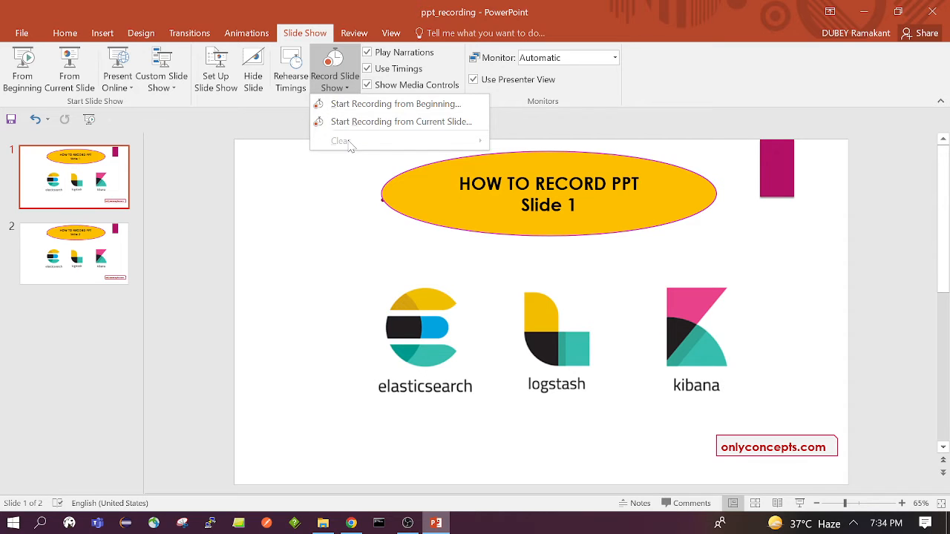
{"action": "mouse_move", "coordinate": [403, 107]}
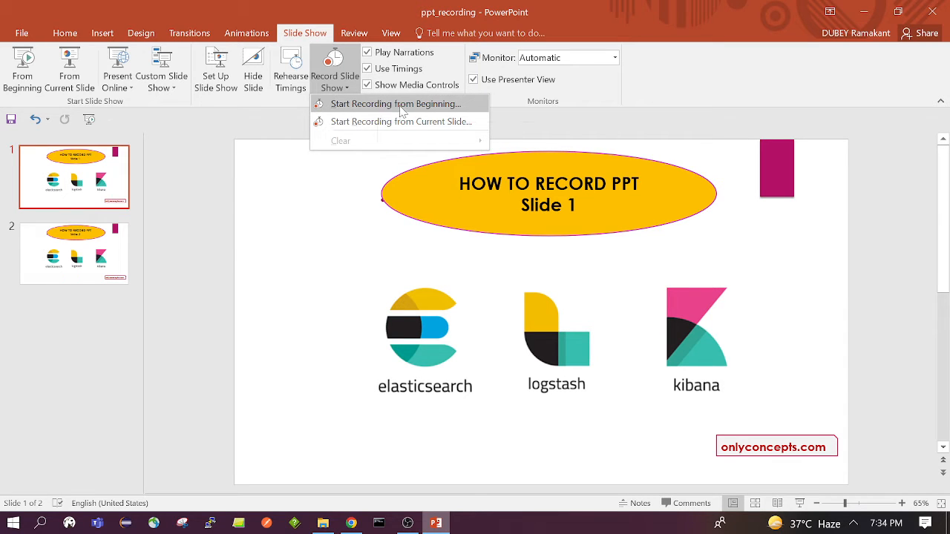
{"action": "mouse_move", "coordinate": [401, 131]}
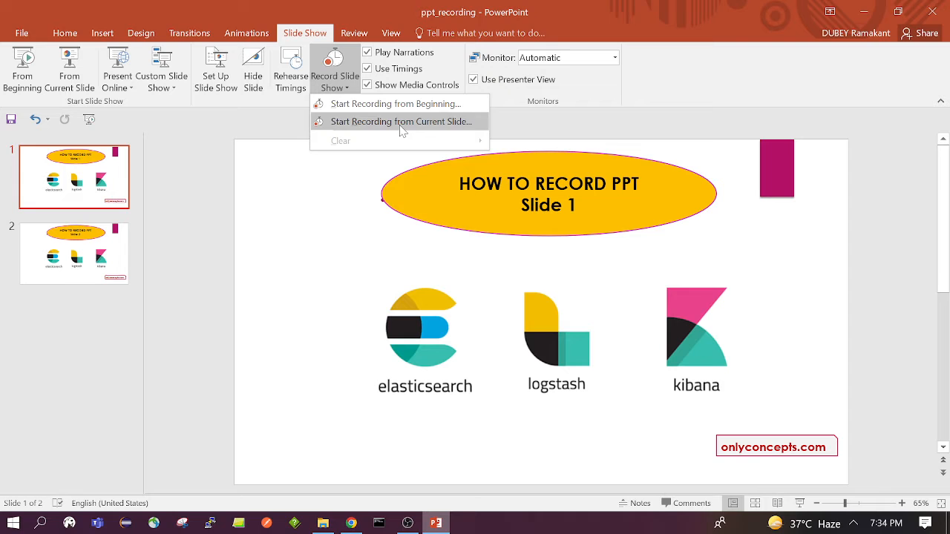
{"action": "mouse_move", "coordinate": [356, 119]}
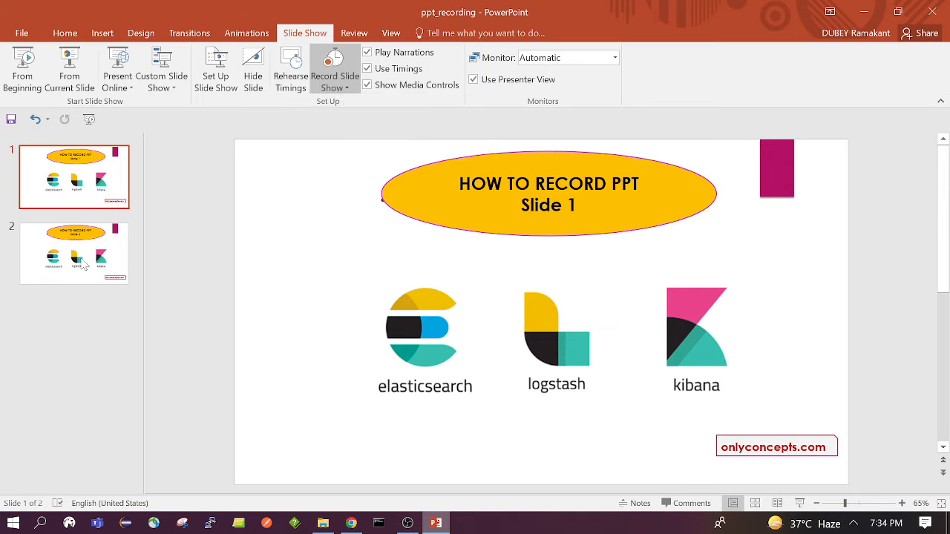
Step: View the same recording choices from slide 2, then return to slide 1
{"action": "left_click", "coordinate": [74, 253]}
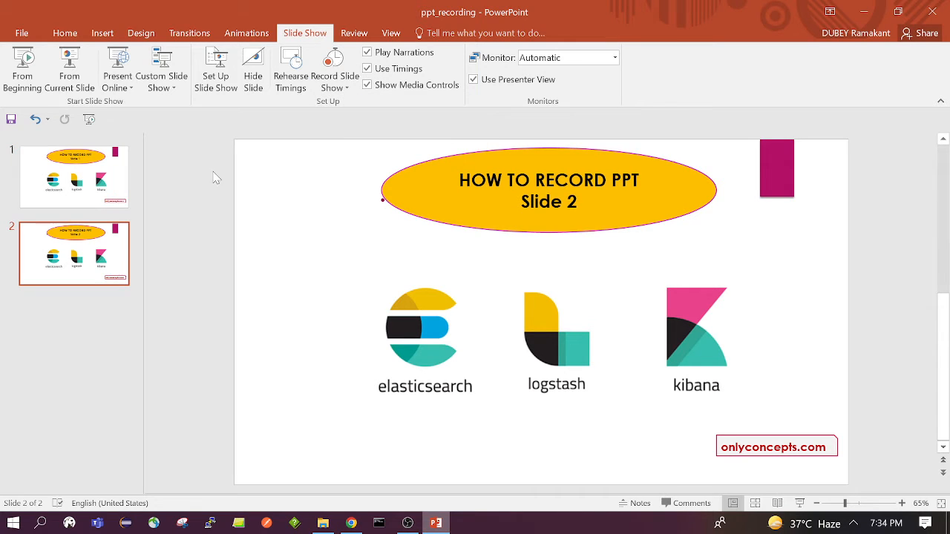
{"action": "left_click", "coordinate": [332, 67]}
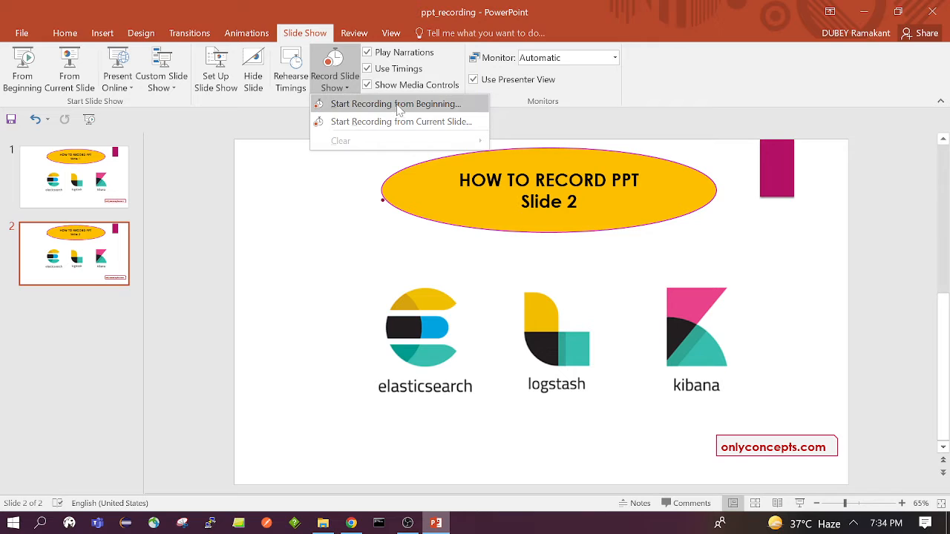
{"action": "mouse_move", "coordinate": [386, 128]}
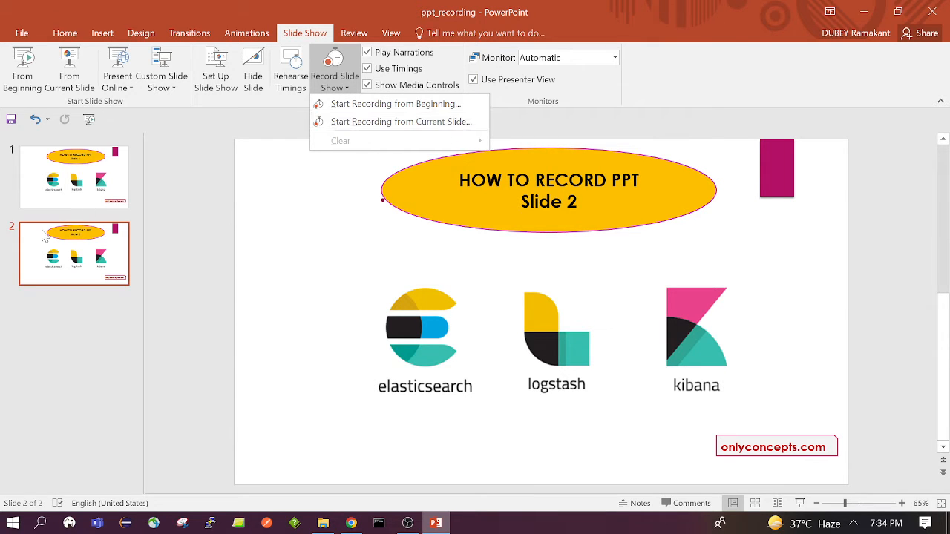
{"action": "mouse_move", "coordinate": [127, 187]}
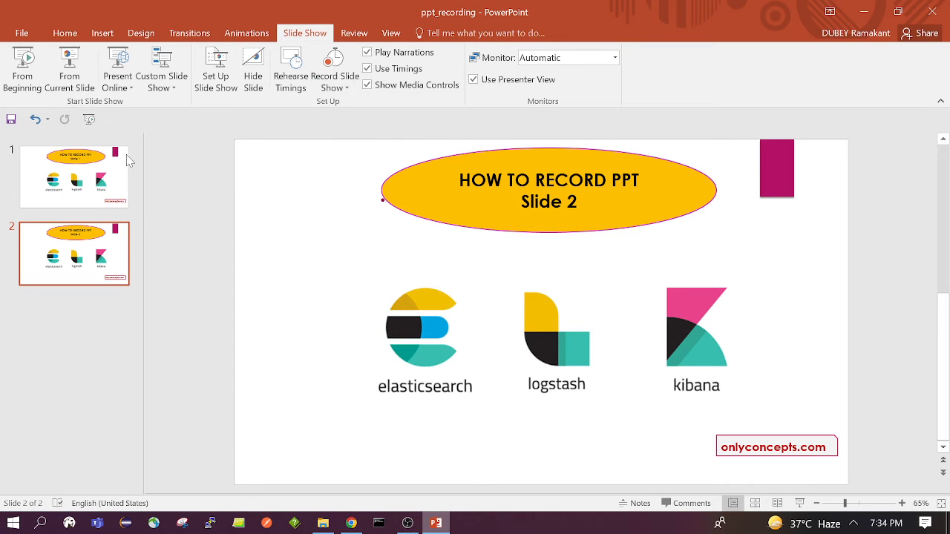
{"action": "left_click", "coordinate": [332, 67]}
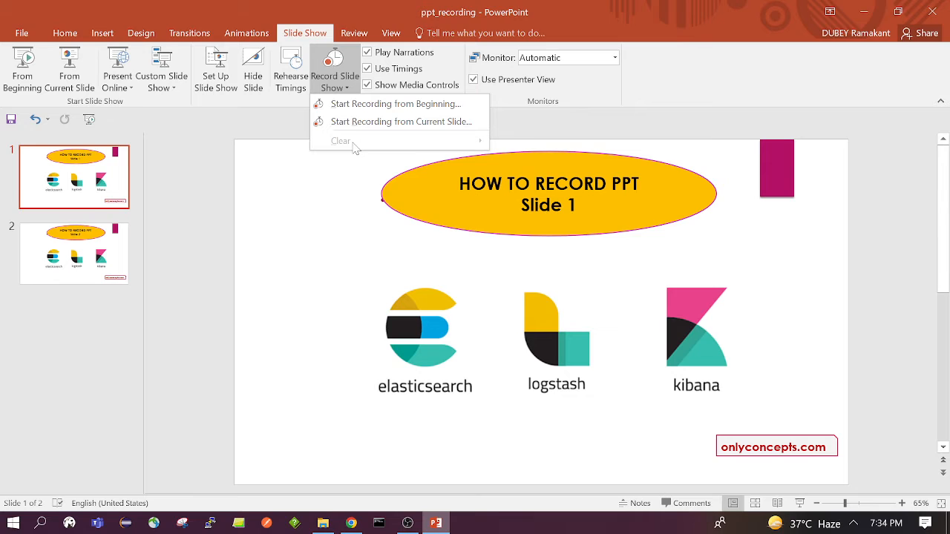
{"action": "mouse_move", "coordinate": [362, 147]}
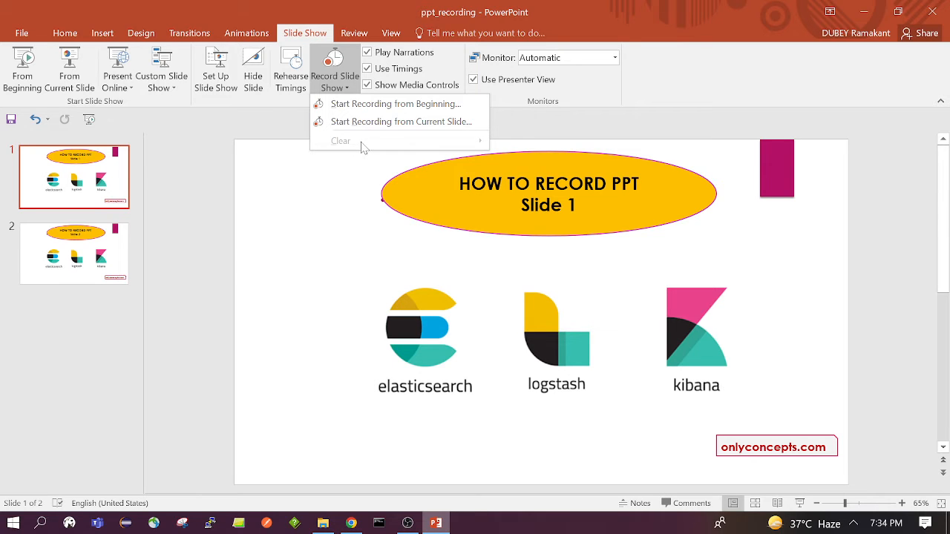
{"action": "mouse_move", "coordinate": [422, 141]}
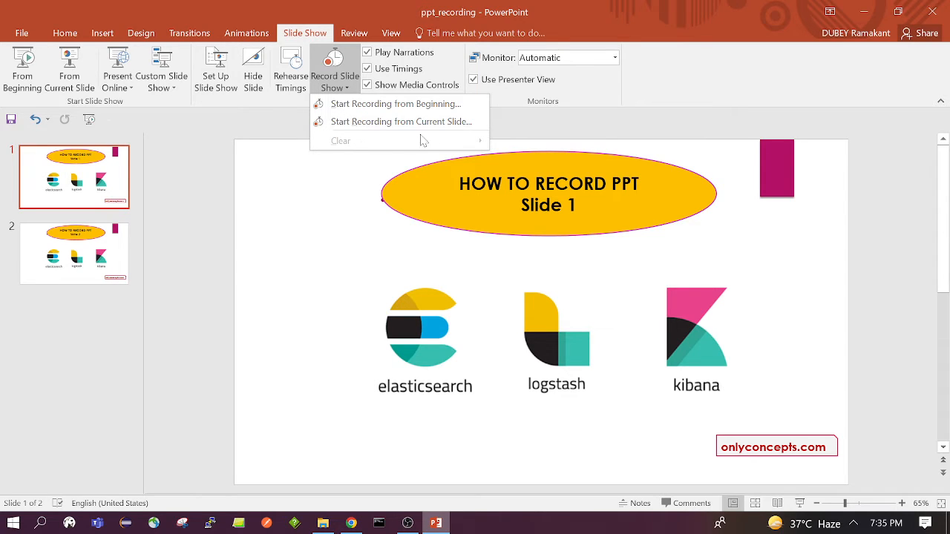
{"action": "mouse_move", "coordinate": [340, 134]}
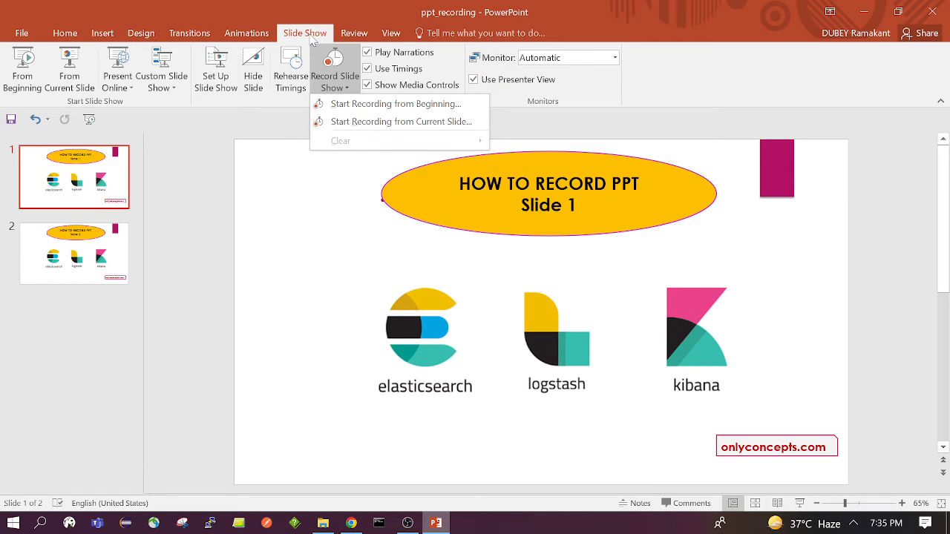
{"action": "mouse_move", "coordinate": [434, 35]}
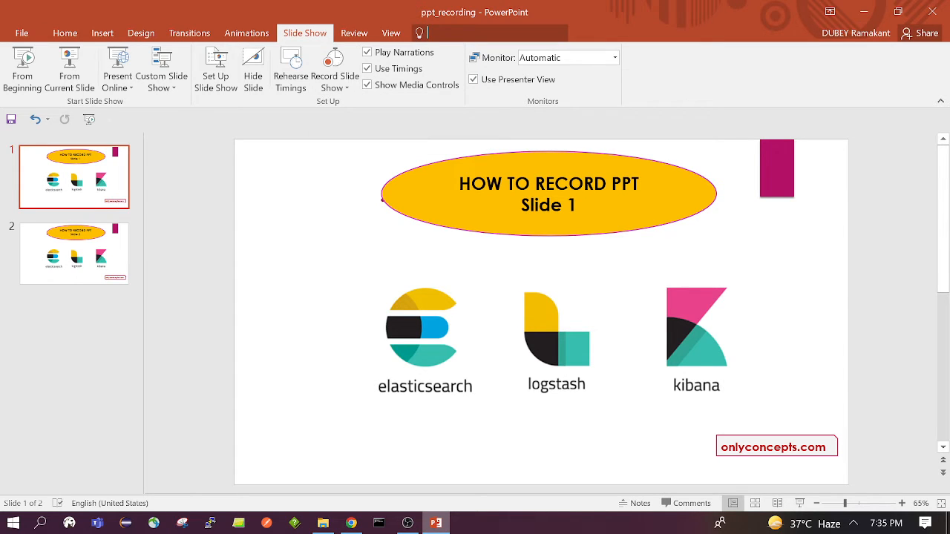
{"action": "type", "text": "recording"}
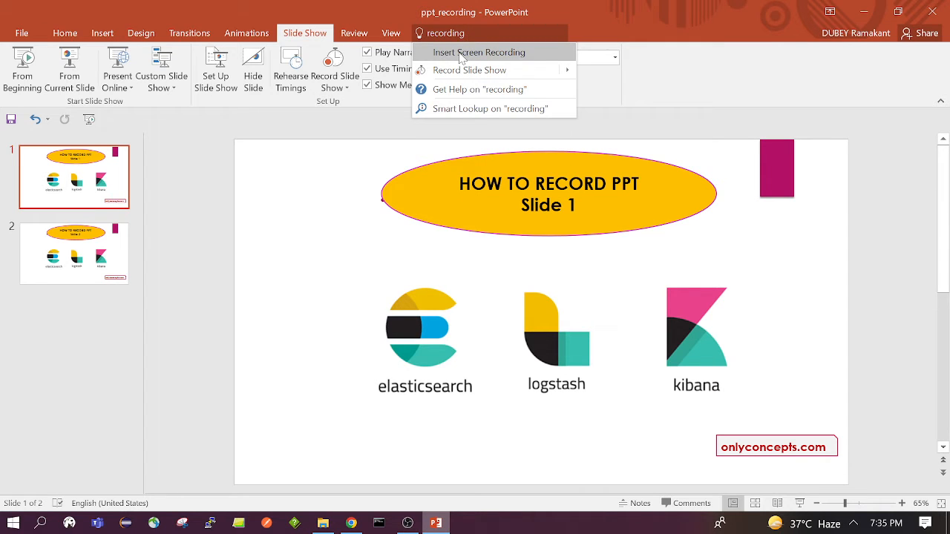
{"action": "mouse_move", "coordinate": [470, 70]}
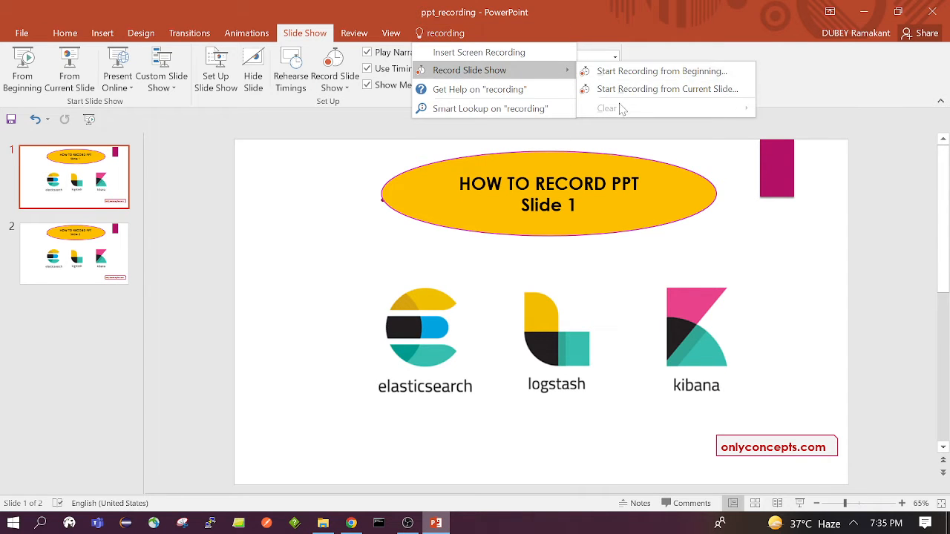
{"action": "mouse_move", "coordinate": [656, 100]}
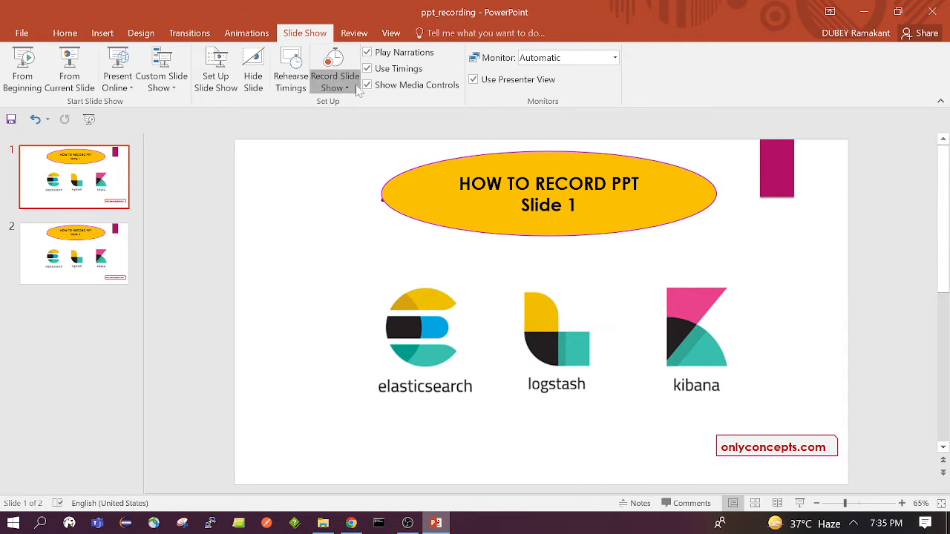
Step: Choose Start Recording from Beginning, keeping timings and narrations both checked
{"action": "left_click", "coordinate": [334, 86]}
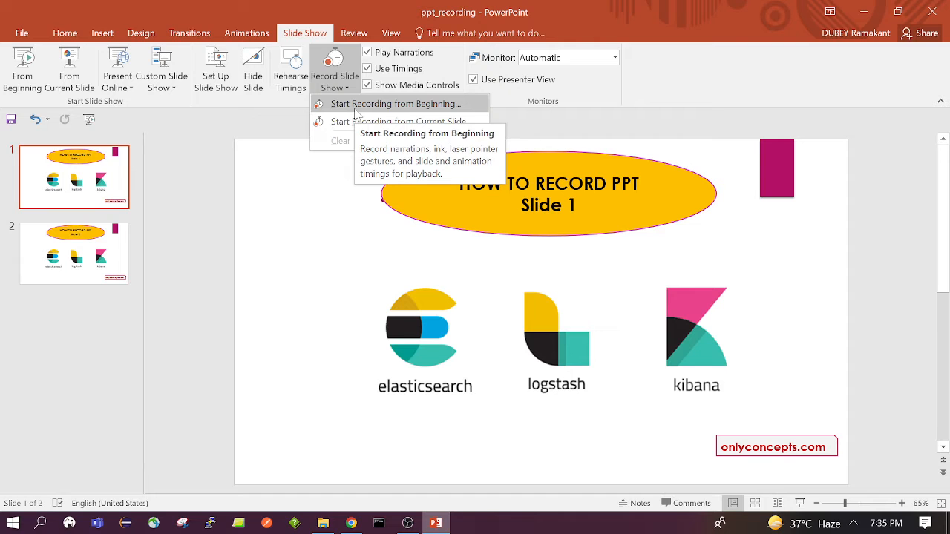
{"action": "left_click", "coordinate": [400, 104]}
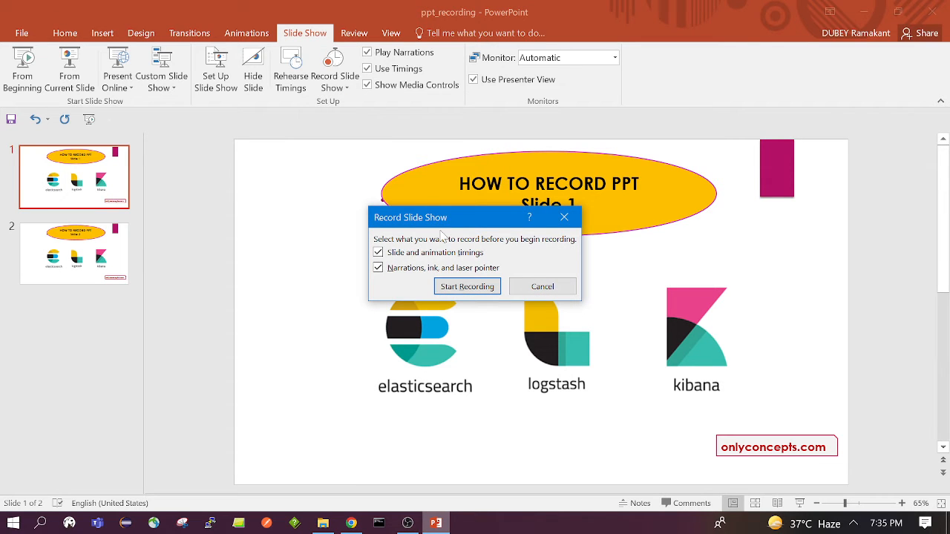
{"action": "mouse_move", "coordinate": [455, 282]}
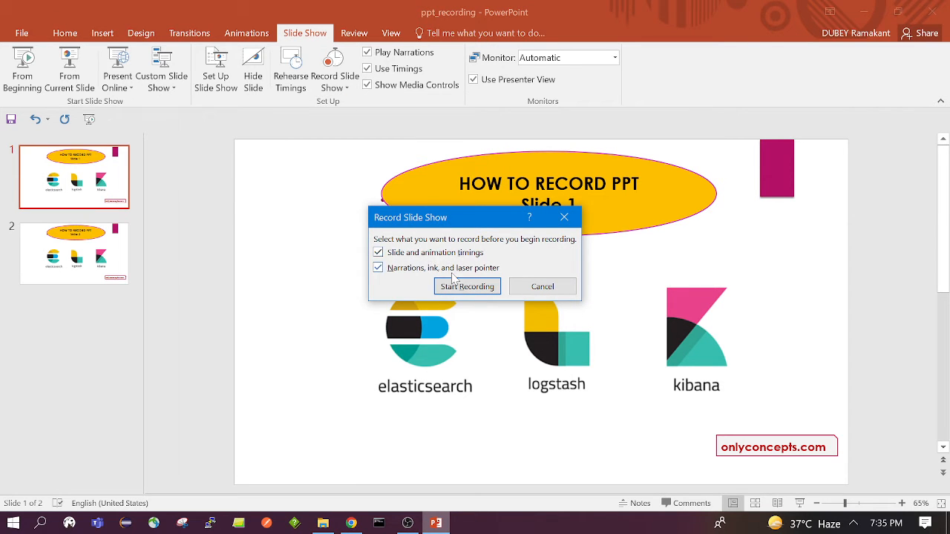
{"action": "mouse_move", "coordinate": [449, 294]}
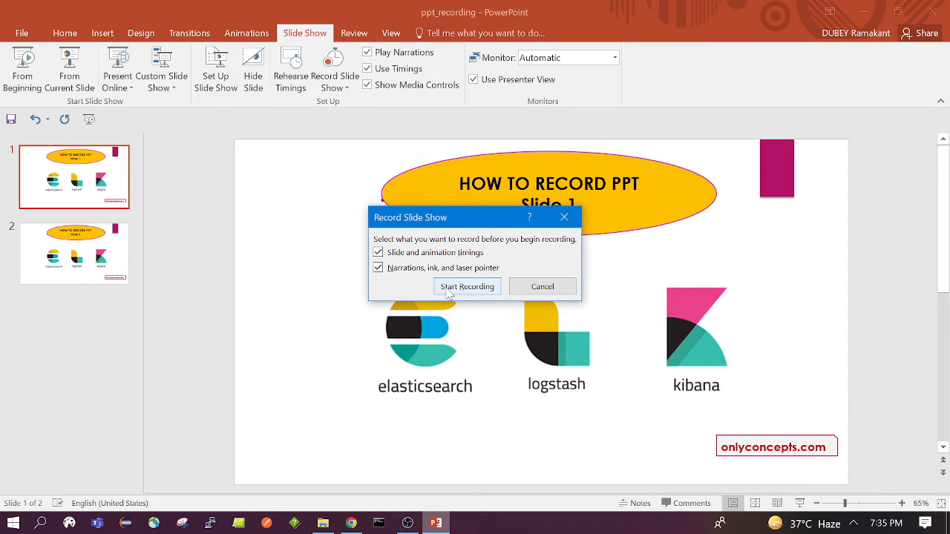
Step: Start the slide show recording and narrate slide 1
{"action": "left_click", "coordinate": [466, 286]}
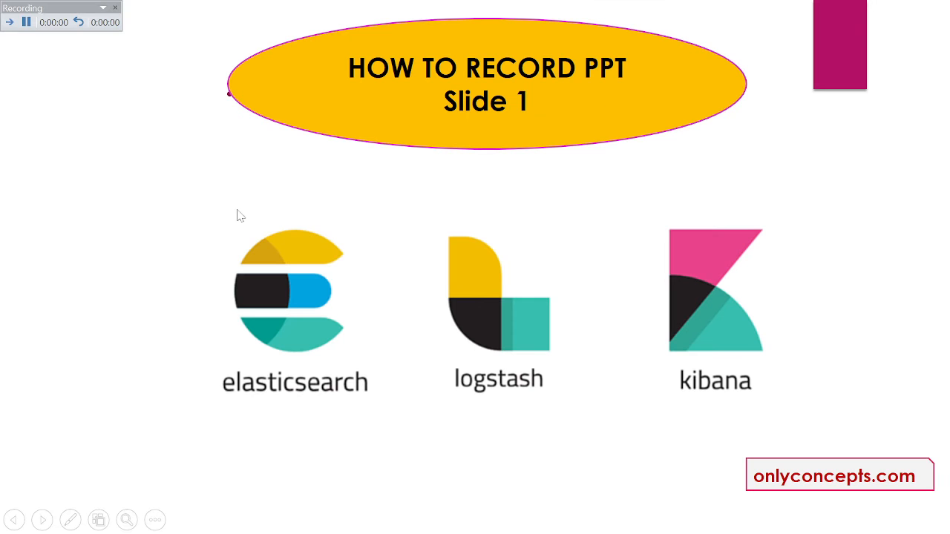
{"action": "mouse_move", "coordinate": [101, 107]}
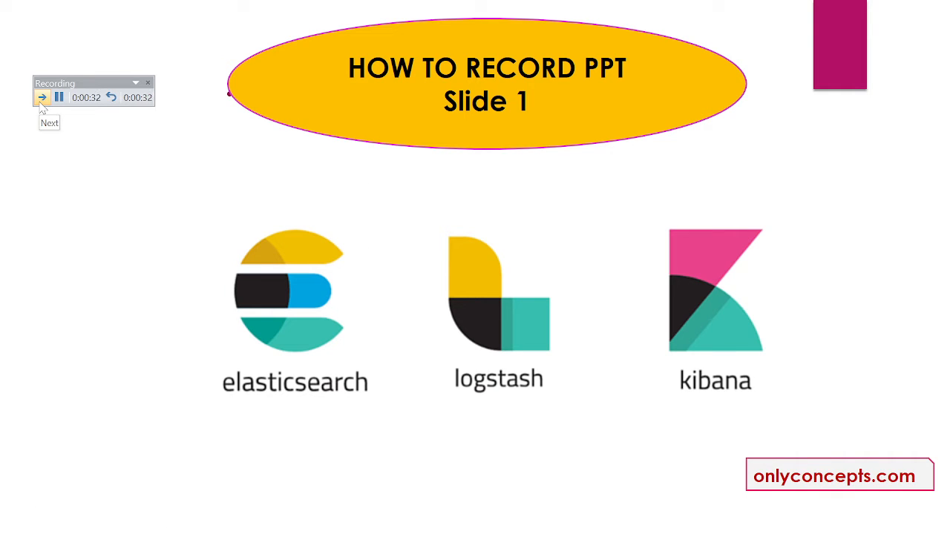
Step: Advance to slide 2, repeat its take once, and record its narration to the end
{"action": "left_click", "coordinate": [42, 98]}
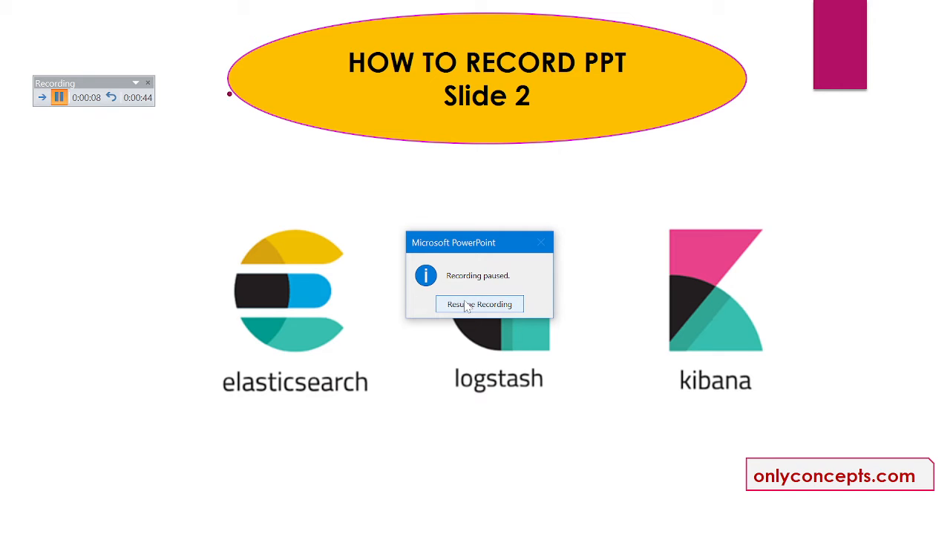
{"action": "left_click", "coordinate": [479, 304]}
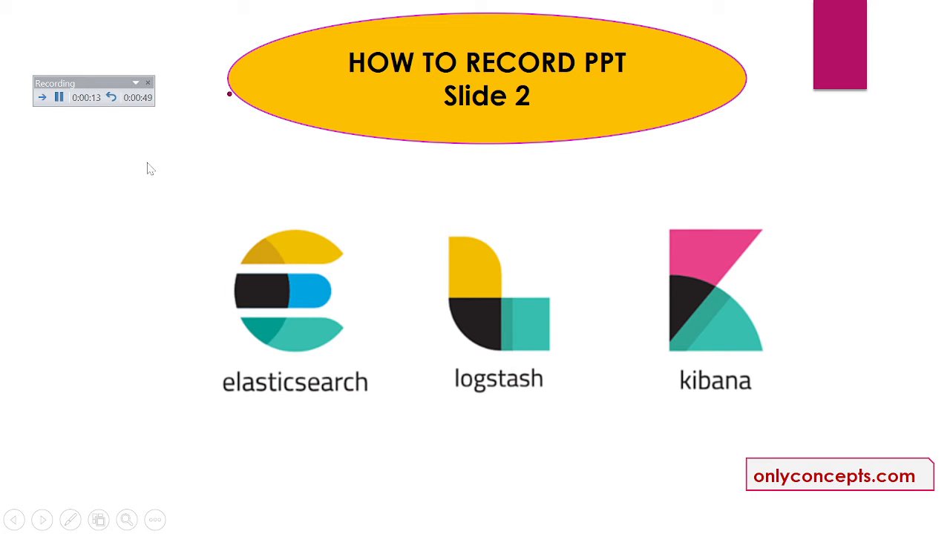
{"action": "left_click", "coordinate": [60, 98]}
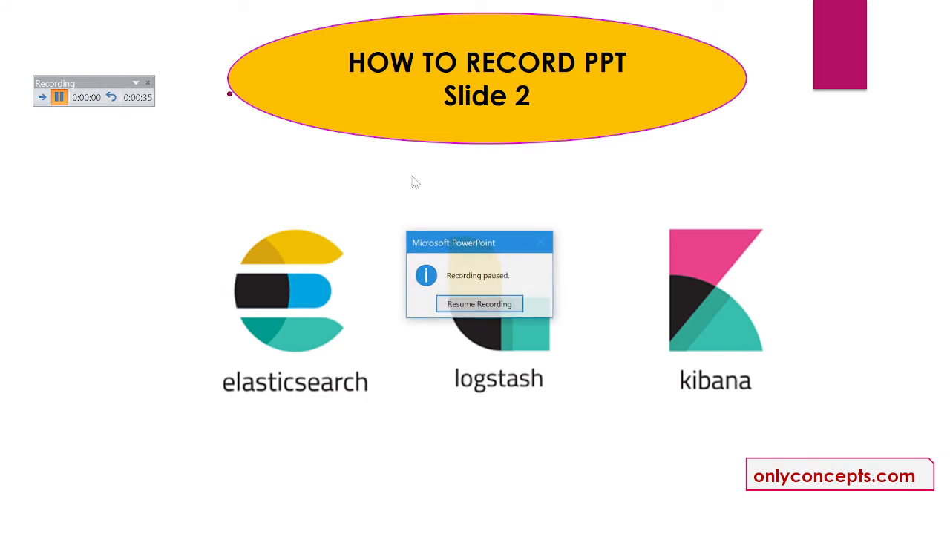
{"action": "mouse_move", "coordinate": [478, 312]}
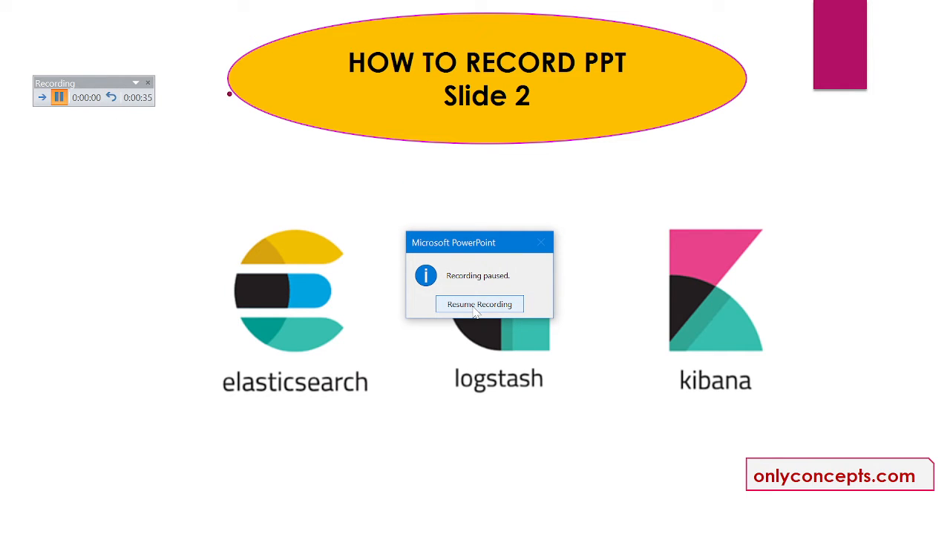
{"action": "left_click", "coordinate": [478, 302]}
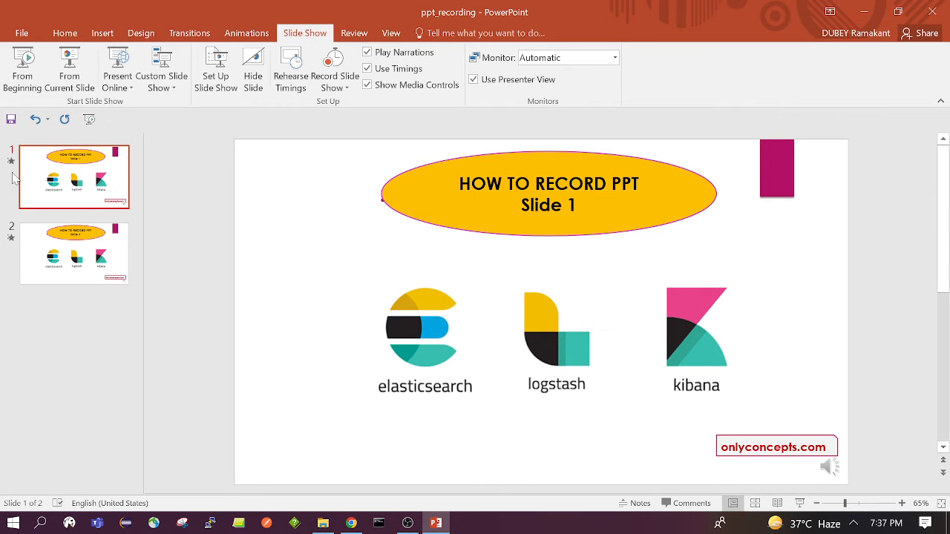
{"action": "mouse_move", "coordinate": [13, 197]}
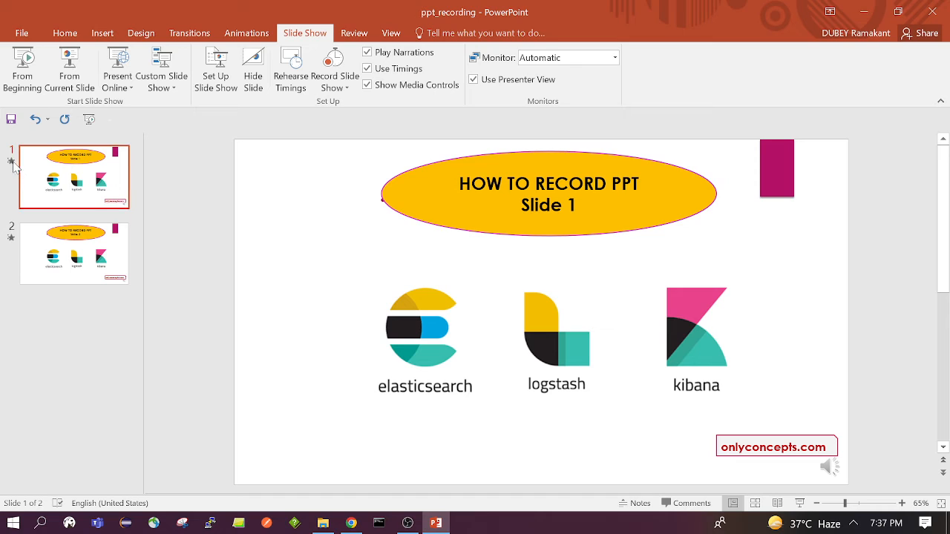
{"action": "mouse_move", "coordinate": [297, 282]}
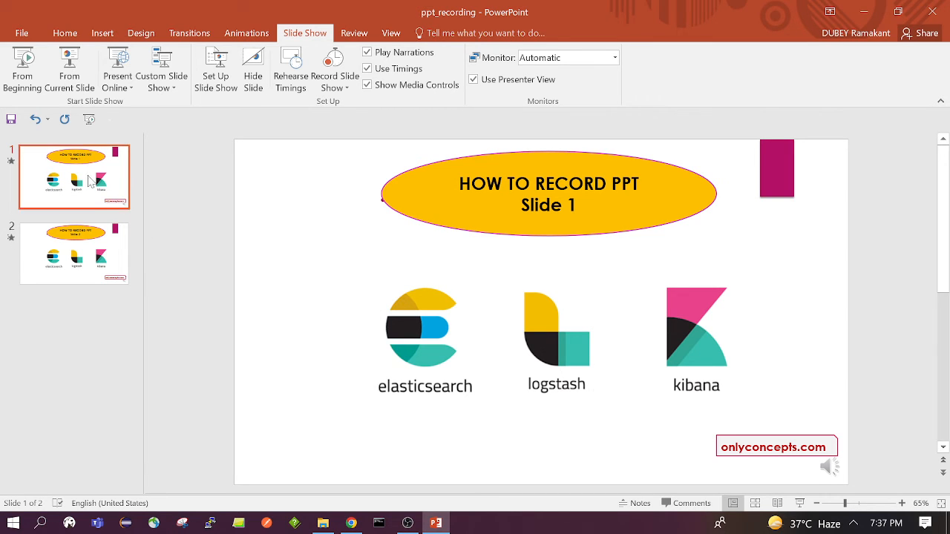
{"action": "mouse_move", "coordinate": [524, 341]}
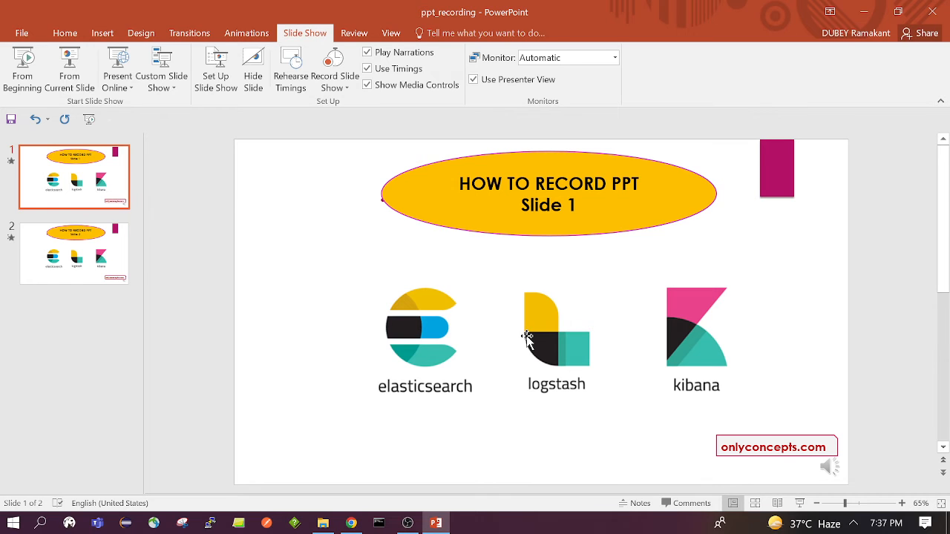
Step: Play and pause slide 1's recorded narration clip
{"action": "left_click", "coordinate": [830, 467]}
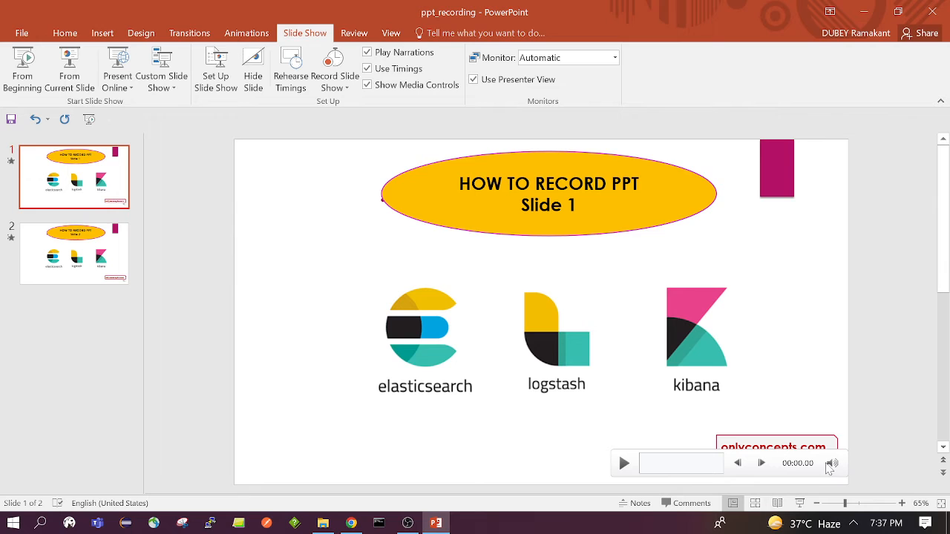
{"action": "left_click", "coordinate": [832, 463]}
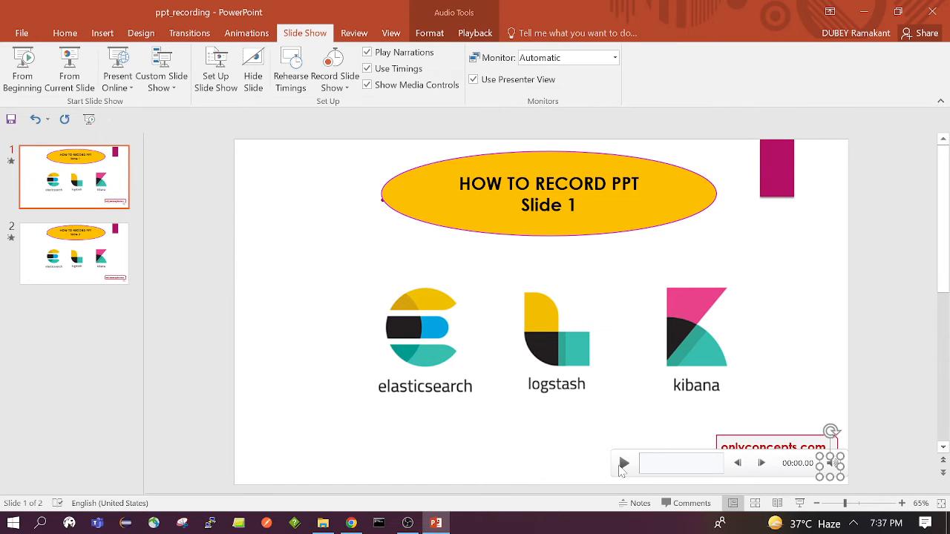
{"action": "left_click", "coordinate": [625, 463]}
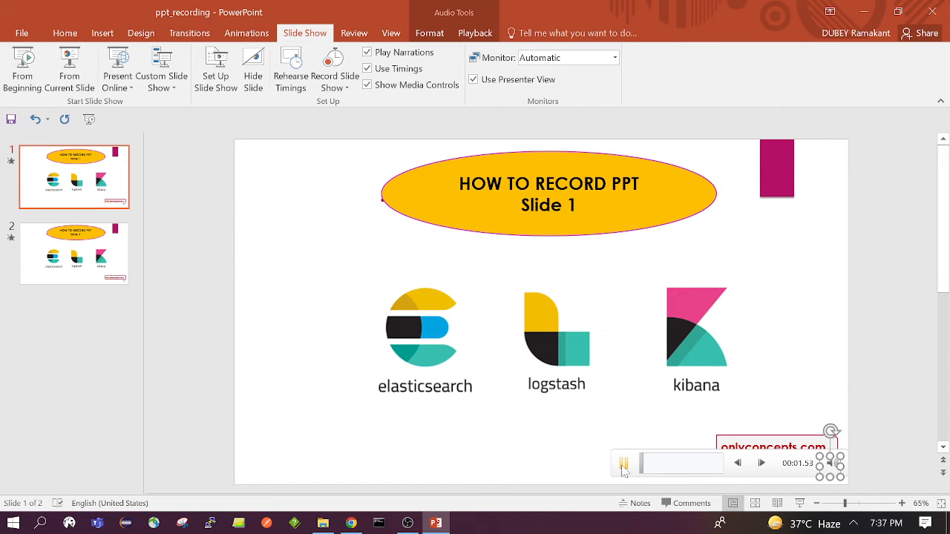
{"action": "left_click", "coordinate": [623, 463]}
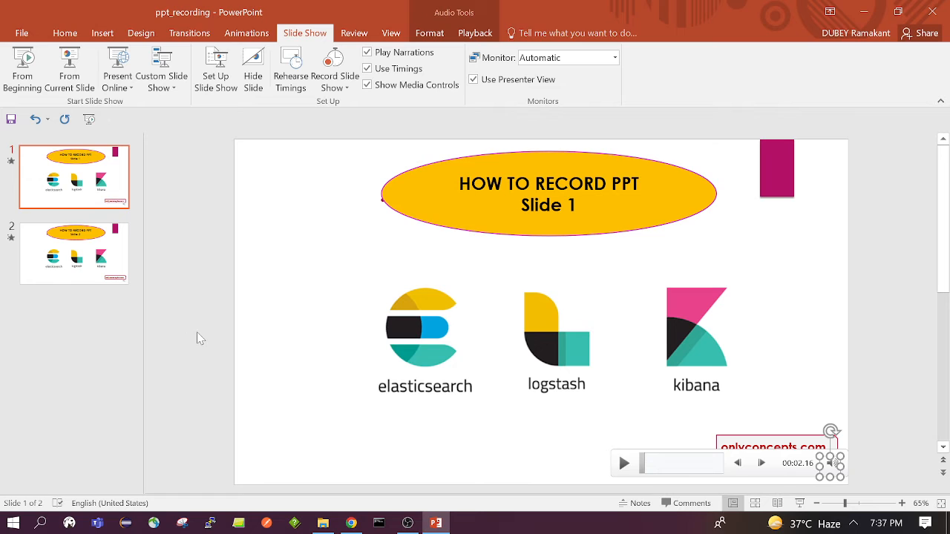
Step: Deselect the clip, check slide 2 and return to slide 1
{"action": "left_click", "coordinate": [74, 252]}
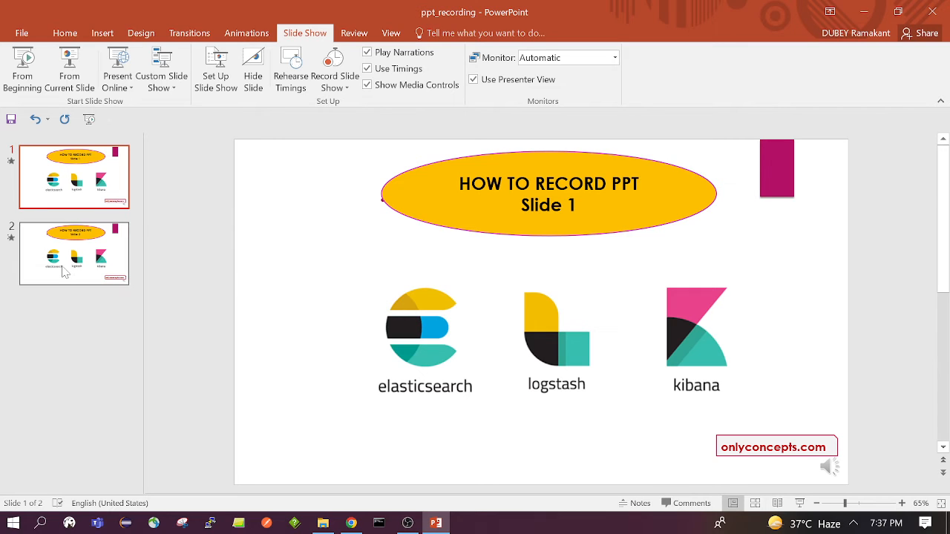
{"action": "left_click", "coordinate": [74, 177]}
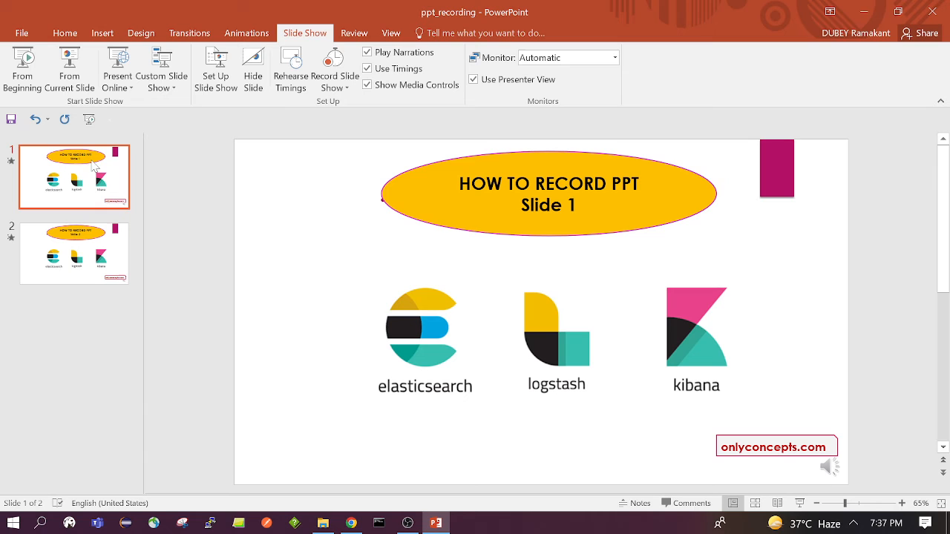
{"action": "mouse_move", "coordinate": [89, 119]}
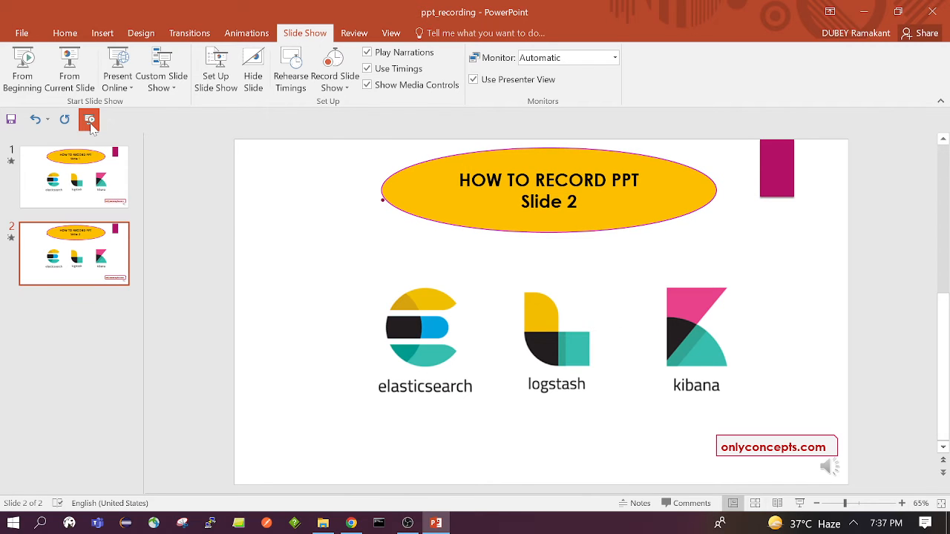
Step: Show the Record Slide Show dropdown with its Clear timing and narration options
{"action": "left_click", "coordinate": [334, 71]}
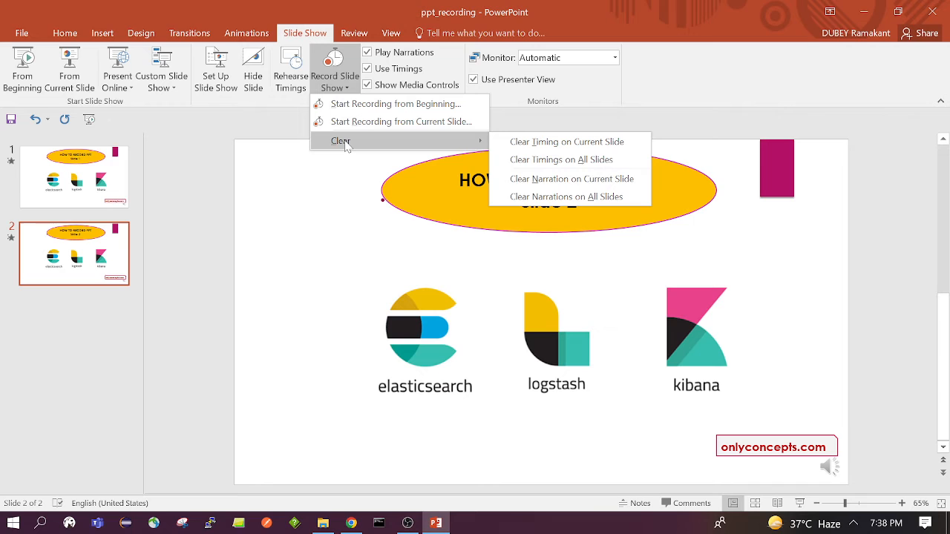
{"action": "mouse_move", "coordinate": [419, 144]}
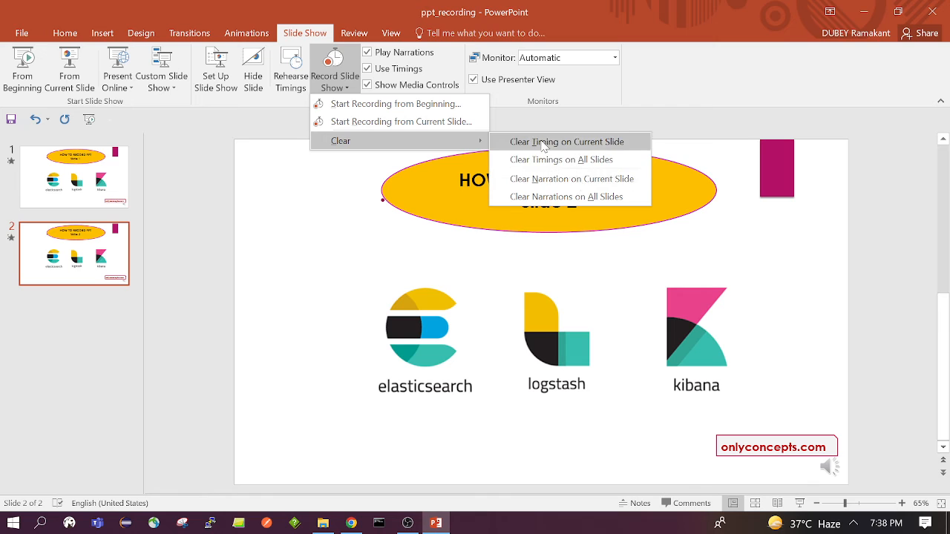
{"action": "mouse_move", "coordinate": [567, 166]}
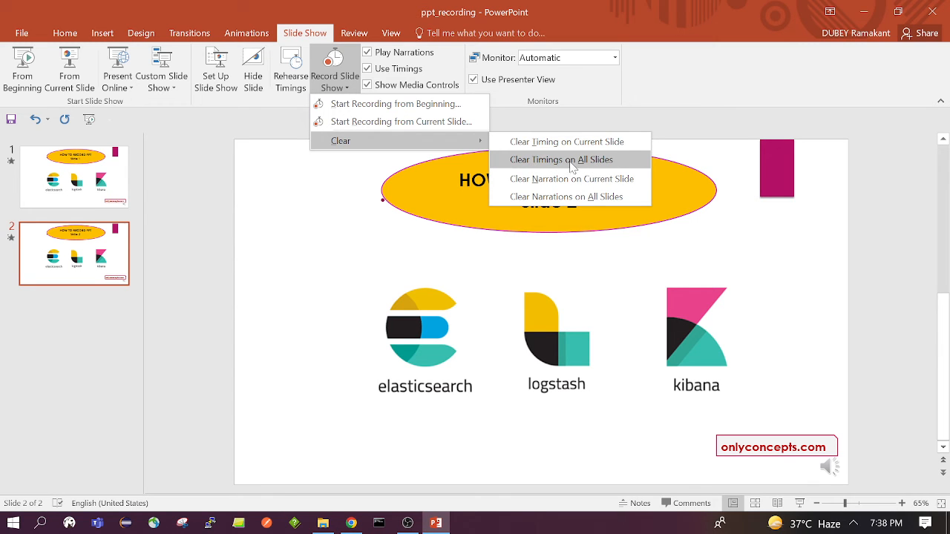
{"action": "mouse_move", "coordinate": [540, 163]}
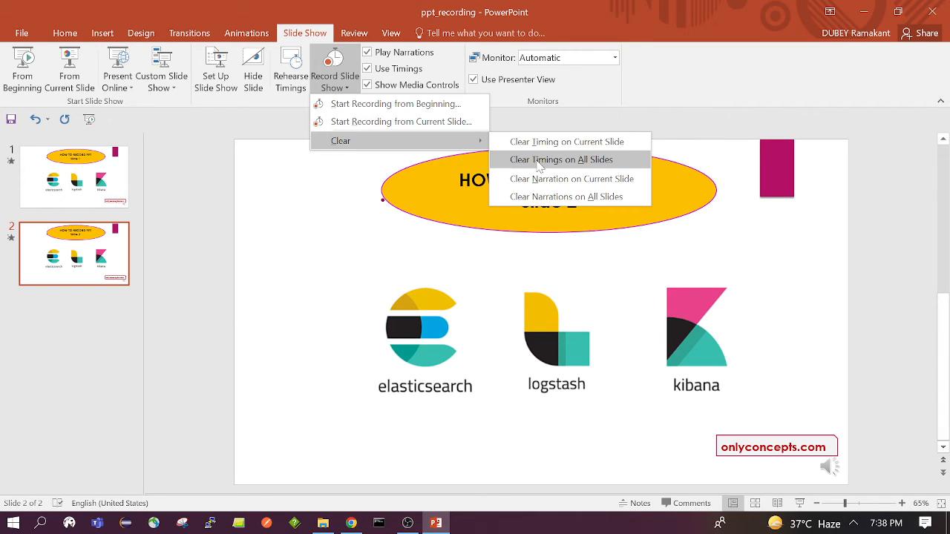
{"action": "mouse_move", "coordinate": [527, 169]}
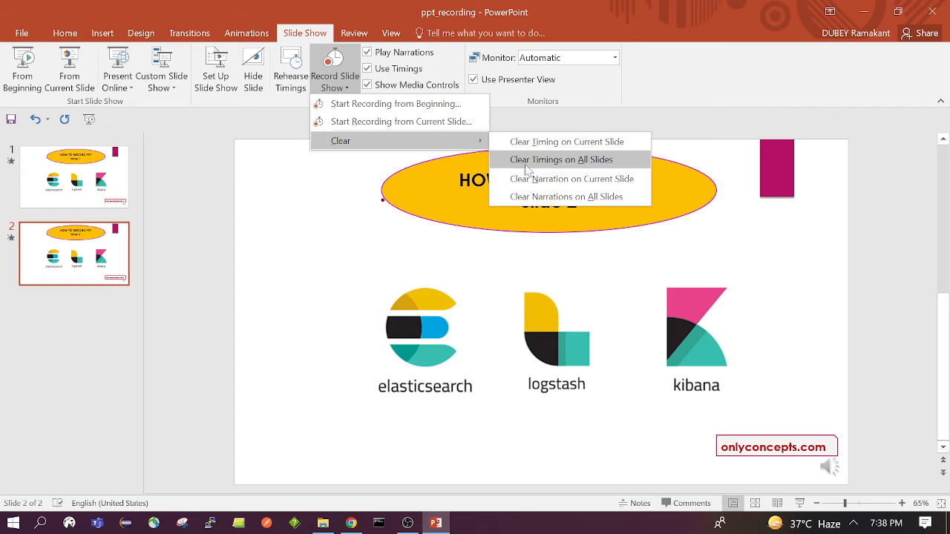
{"action": "mouse_move", "coordinate": [614, 165]}
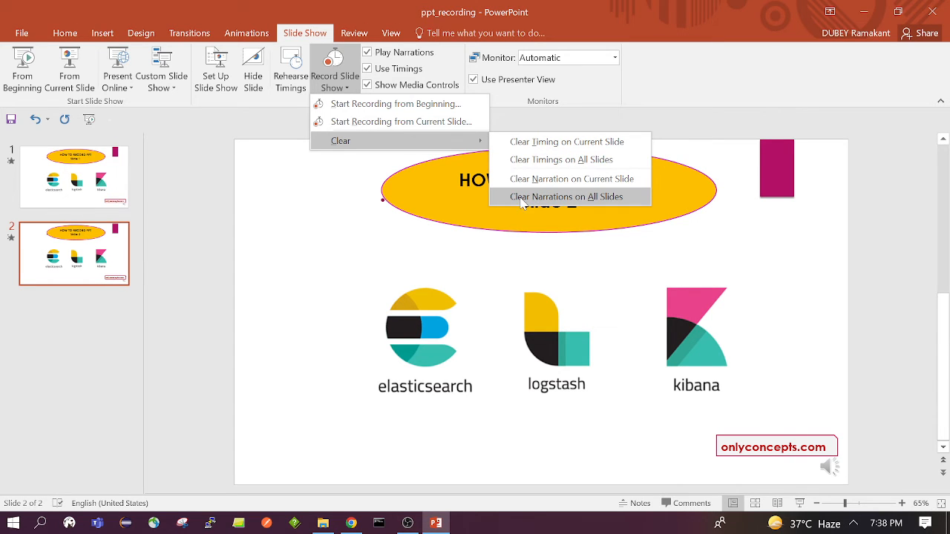
{"action": "mouse_move", "coordinate": [618, 207]}
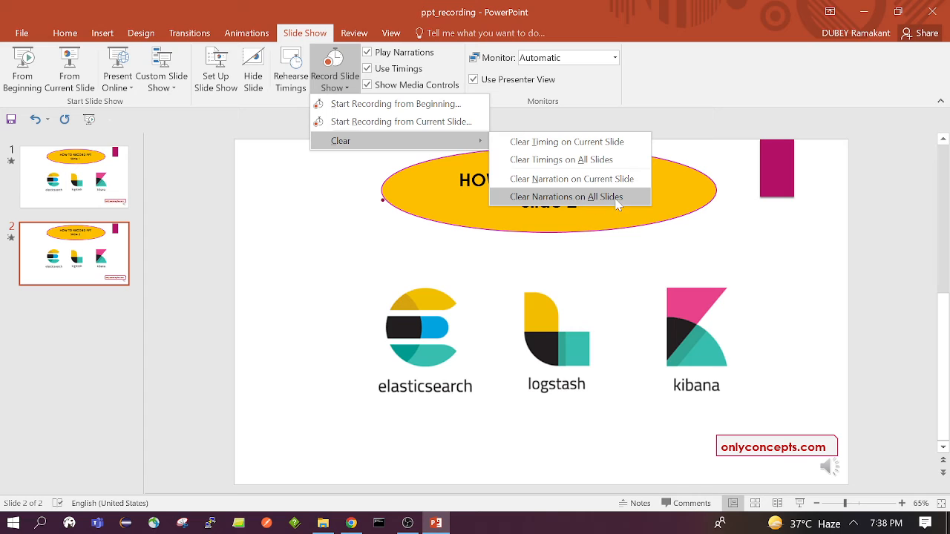
{"action": "mouse_move", "coordinate": [585, 160]}
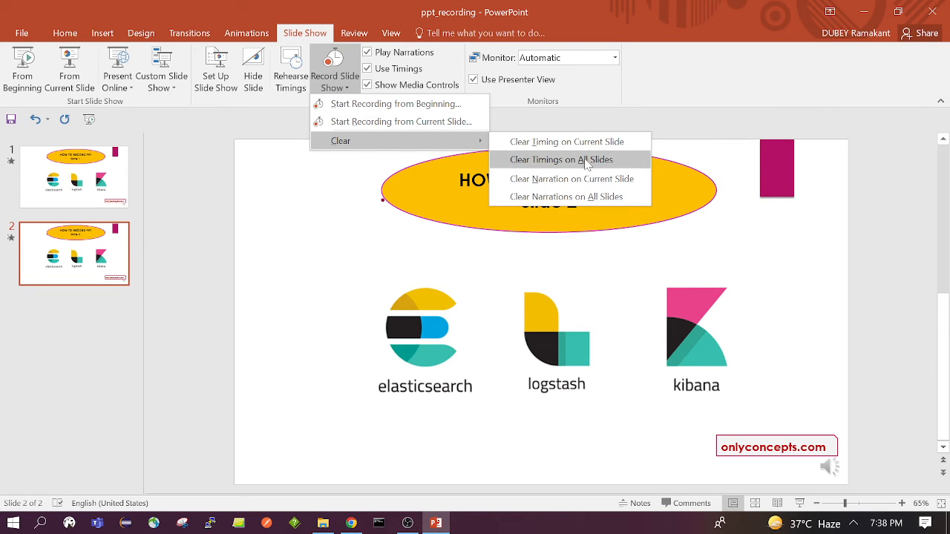
{"action": "mouse_move", "coordinate": [587, 178]}
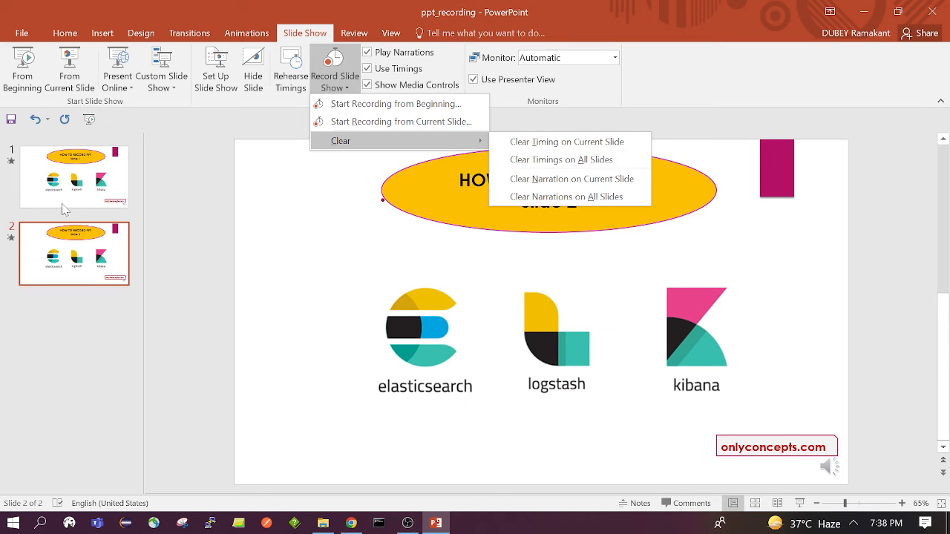
{"action": "mouse_move", "coordinate": [380, 166]}
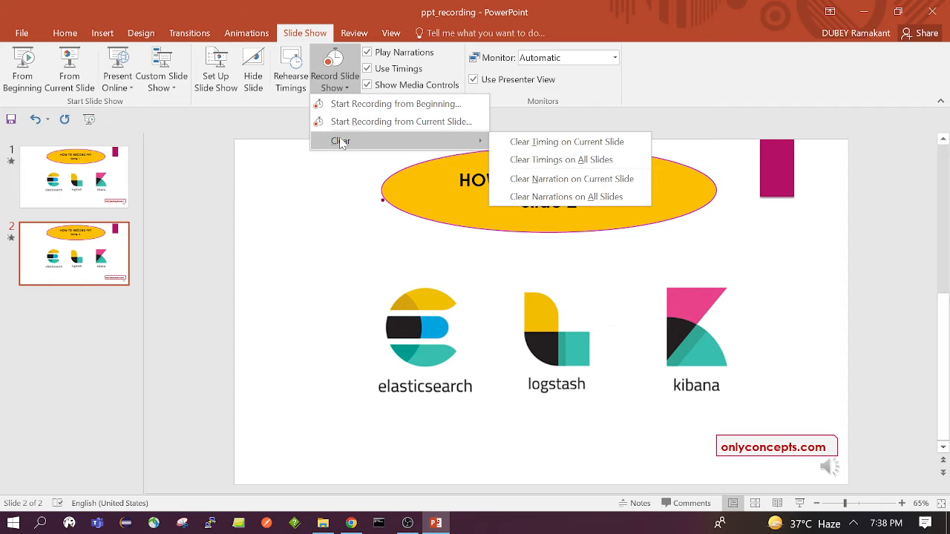
{"action": "mouse_move", "coordinate": [71, 252]}
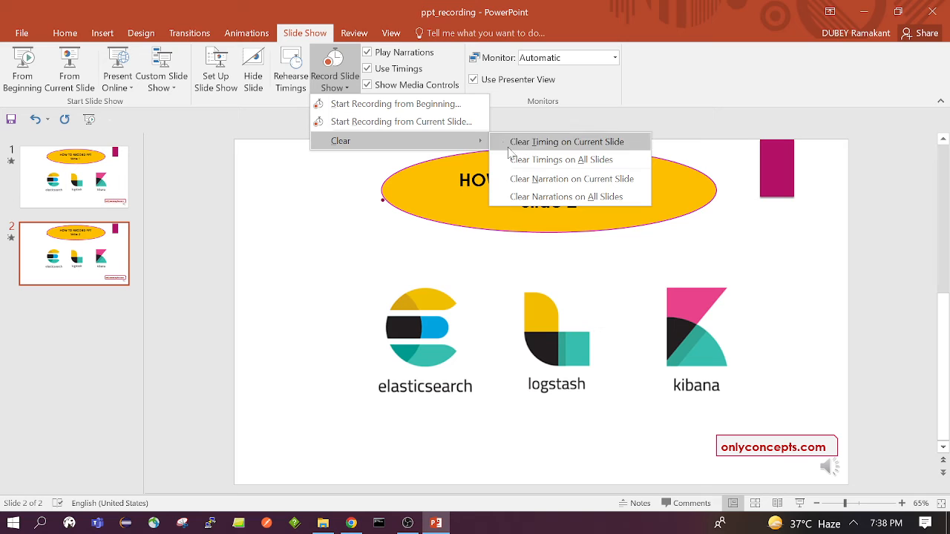
{"action": "mouse_move", "coordinate": [555, 147]}
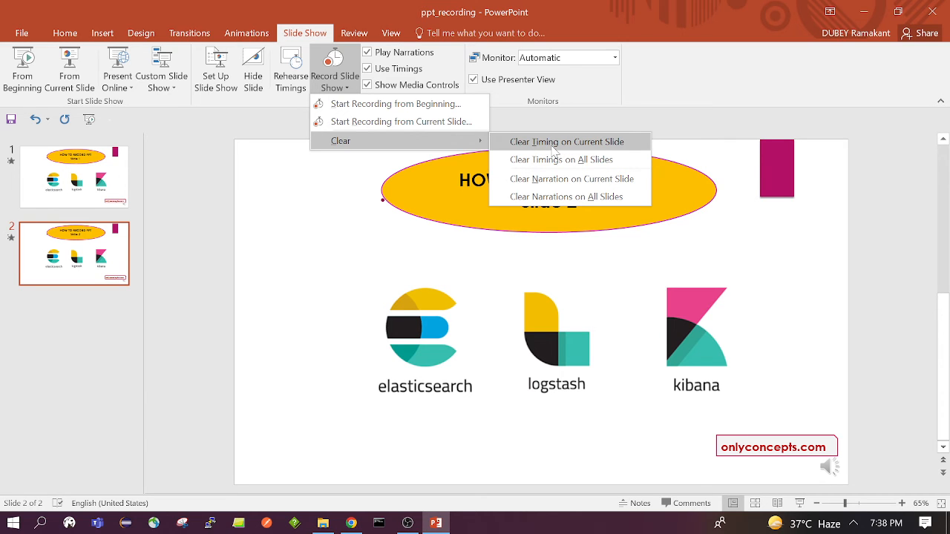
{"action": "mouse_move", "coordinate": [615, 144]}
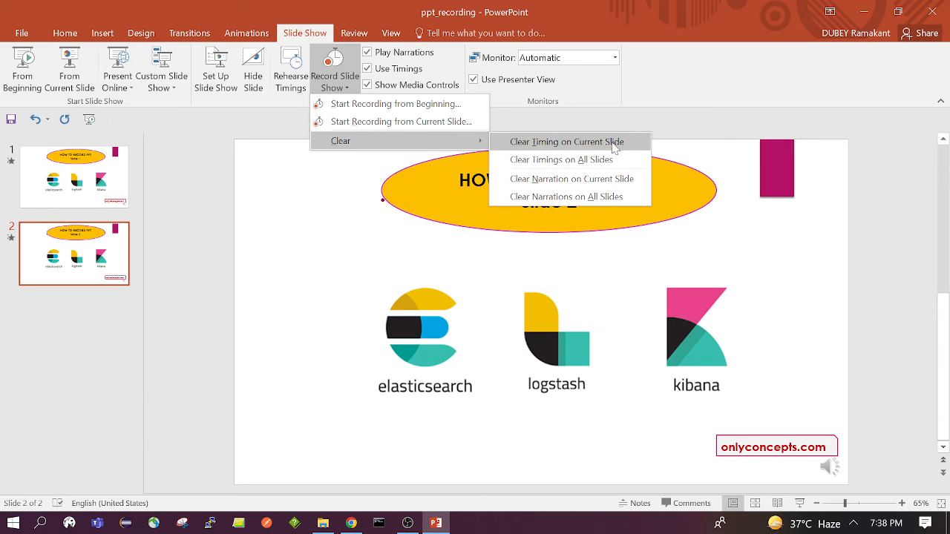
Step: Clear the current slide's timing, then clear narrations on all slides
{"action": "left_click", "coordinate": [573, 142]}
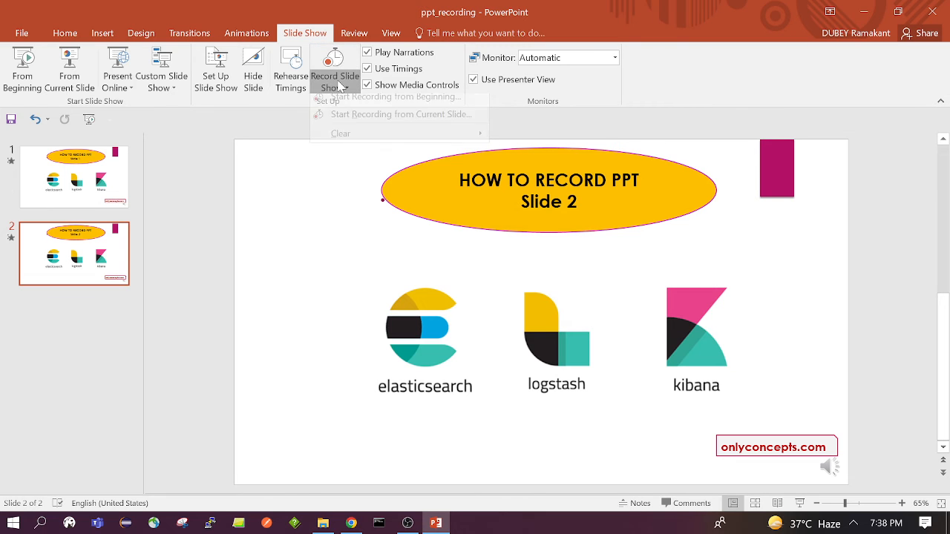
{"action": "left_click", "coordinate": [341, 140]}
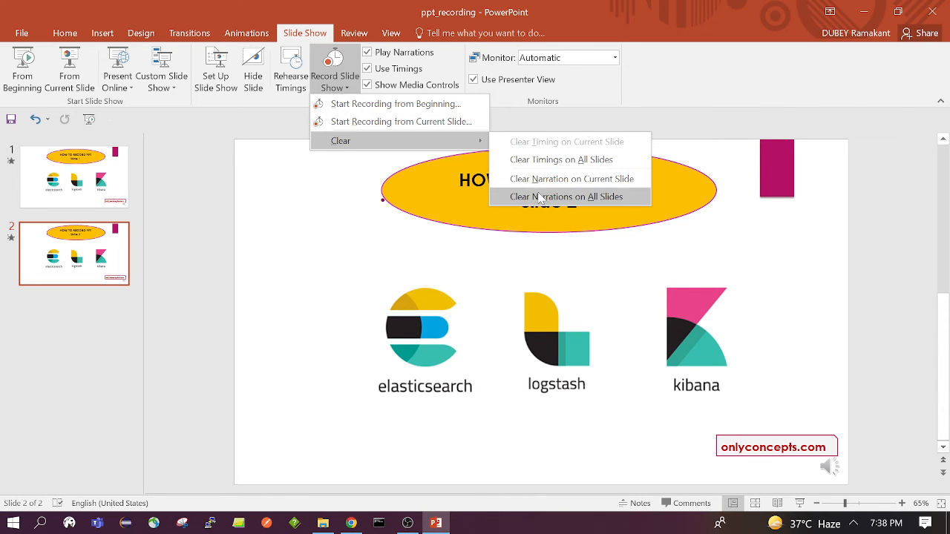
{"action": "left_click", "coordinate": [570, 196]}
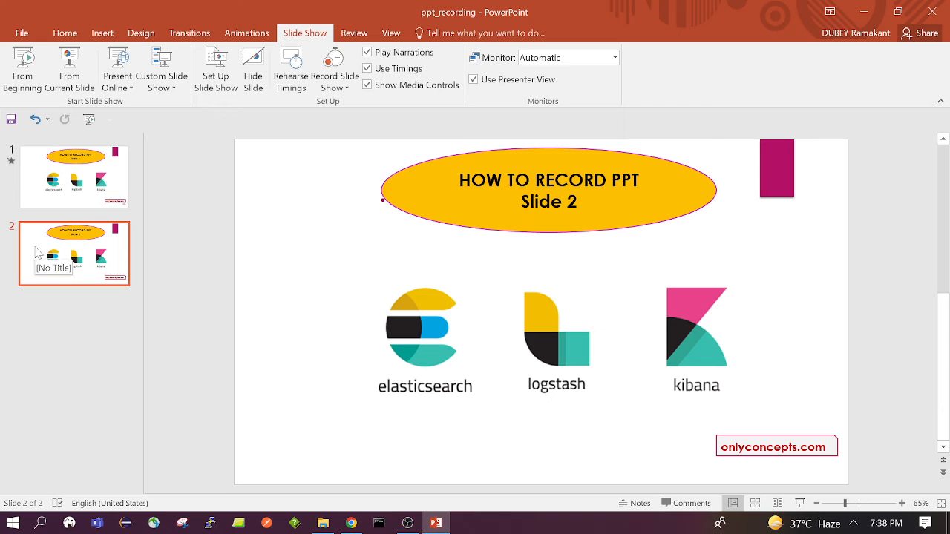
{"action": "mouse_move", "coordinate": [202, 225]}
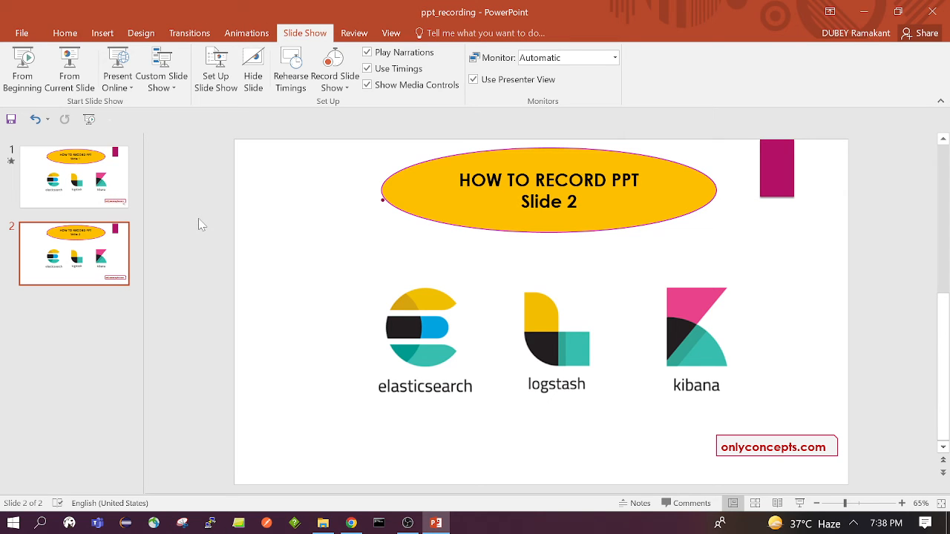
{"action": "mouse_move", "coordinate": [193, 162]}
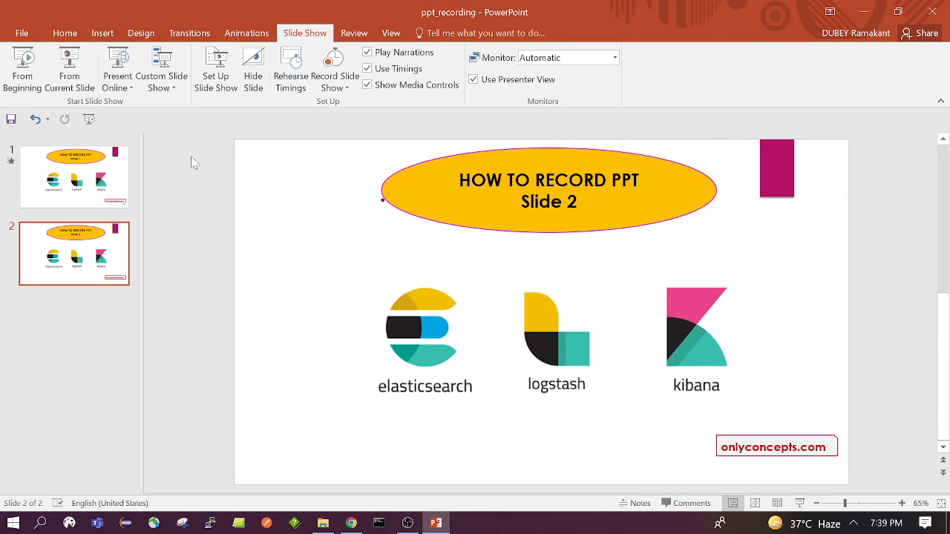
{"action": "mouse_move", "coordinate": [193, 223]}
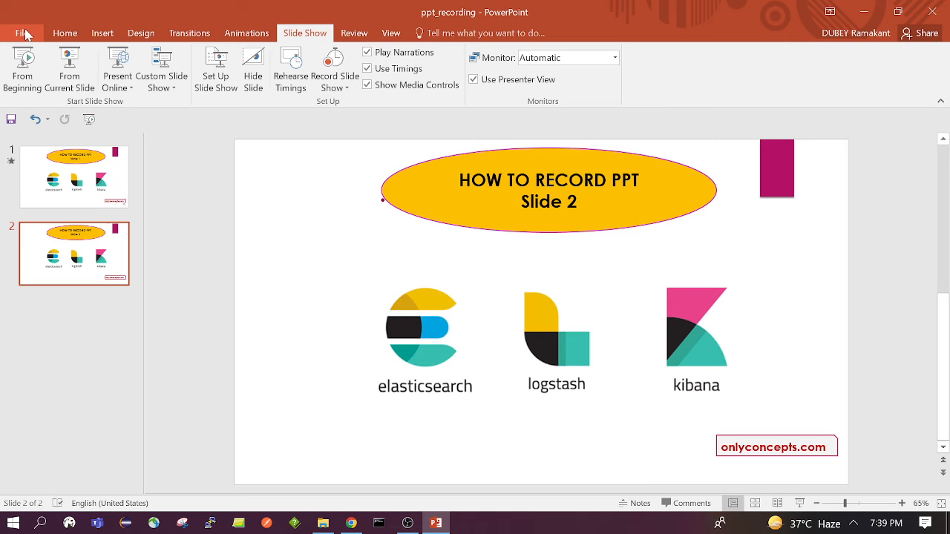
Step: Export the presentation via Create a Video as ppt_recording MPEG-4 and save it
{"action": "left_click", "coordinate": [22, 32]}
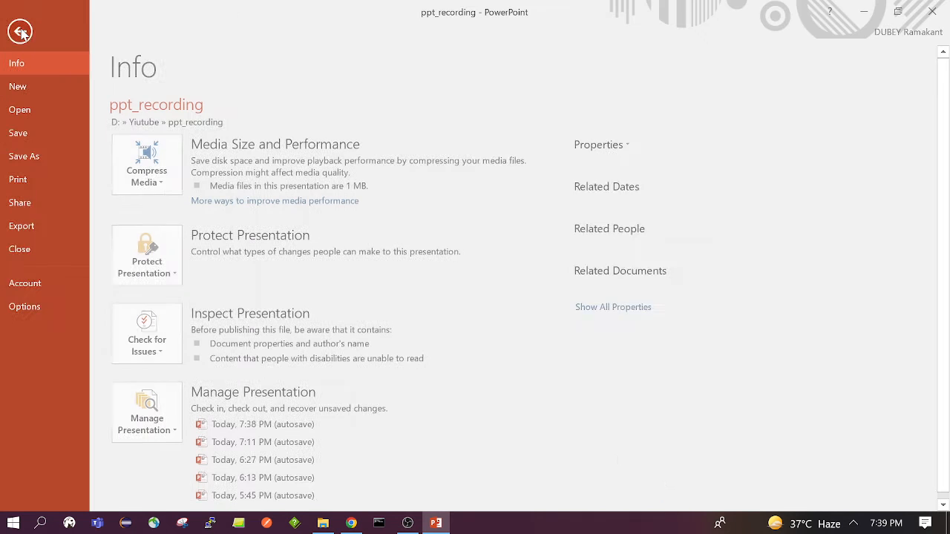
{"action": "left_click", "coordinate": [613, 306]}
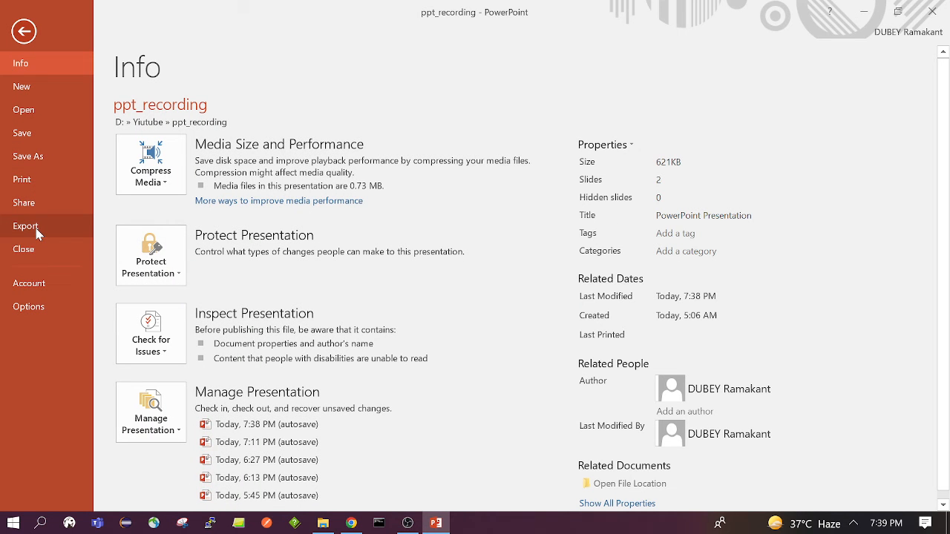
{"action": "left_click", "coordinate": [26, 225]}
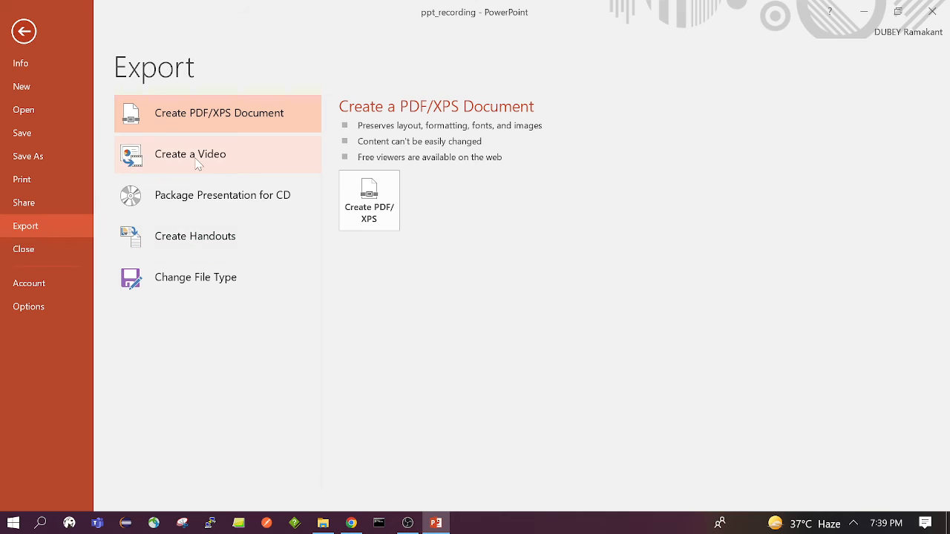
{"action": "left_click", "coordinate": [190, 153]}
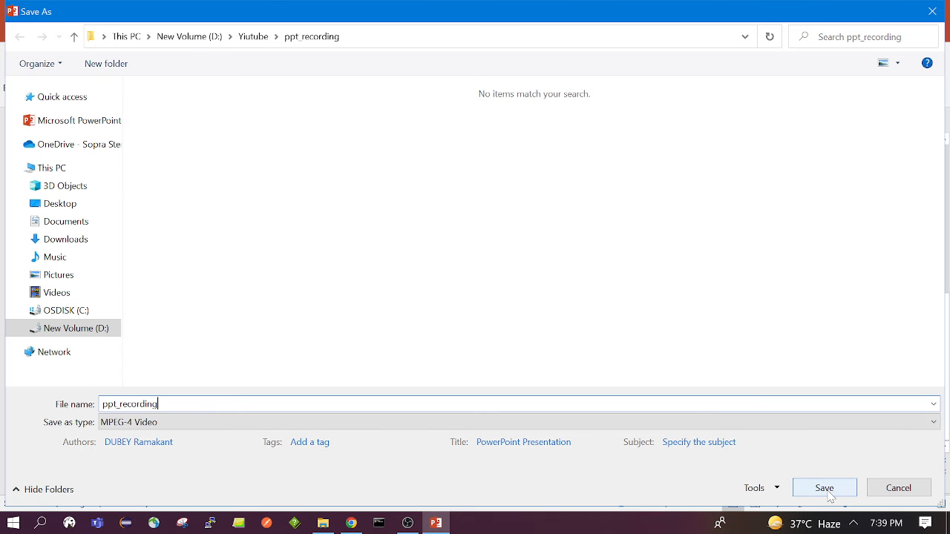
{"action": "left_click", "coordinate": [823, 487]}
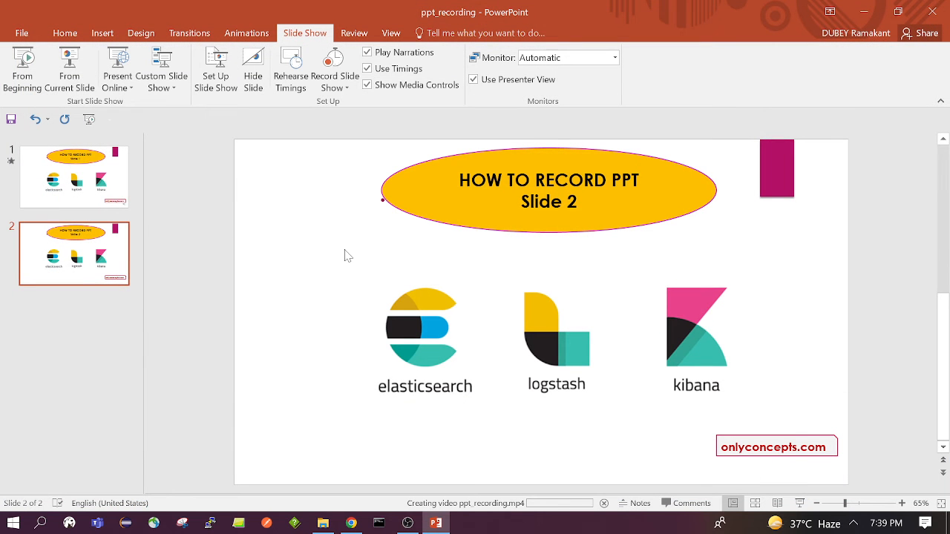
{"action": "mouse_move", "coordinate": [355, 315]}
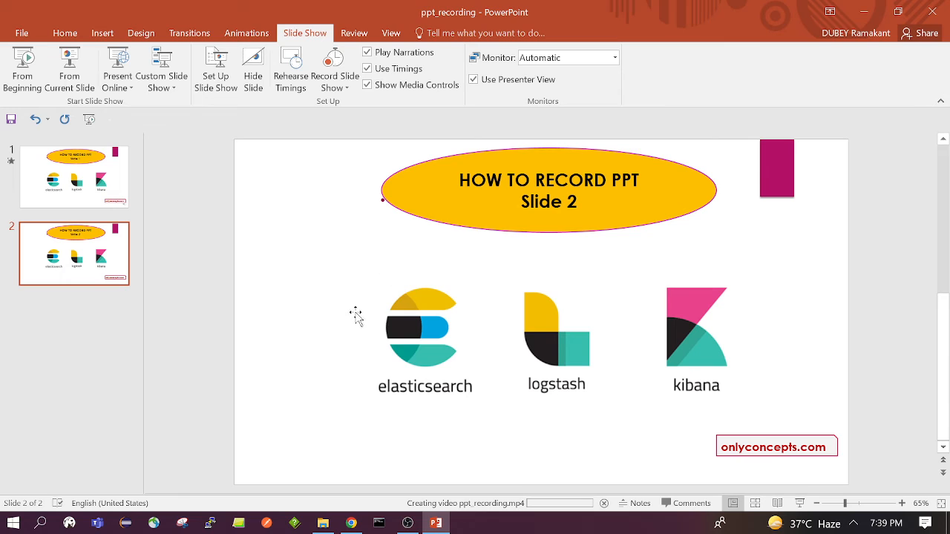
{"action": "mouse_move", "coordinate": [419, 502]}
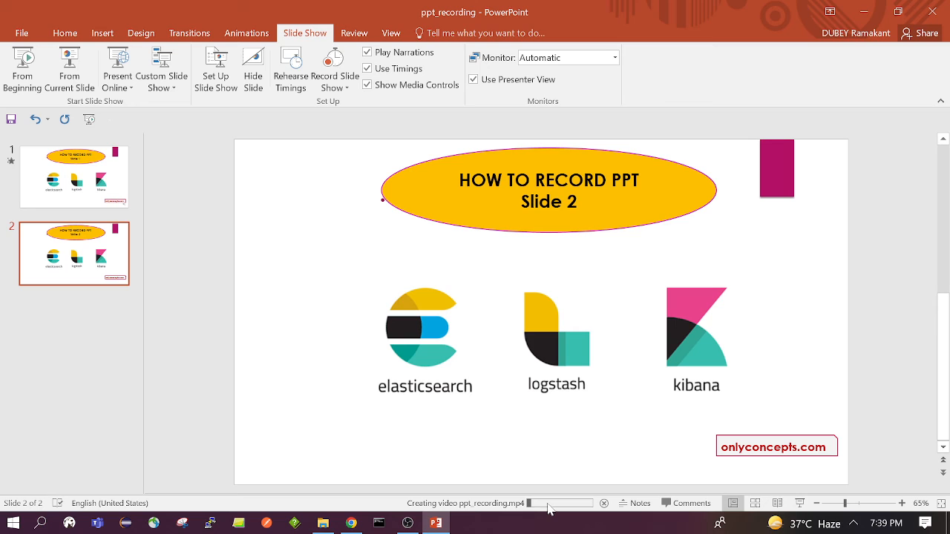
{"action": "mouse_move", "coordinate": [565, 510]}
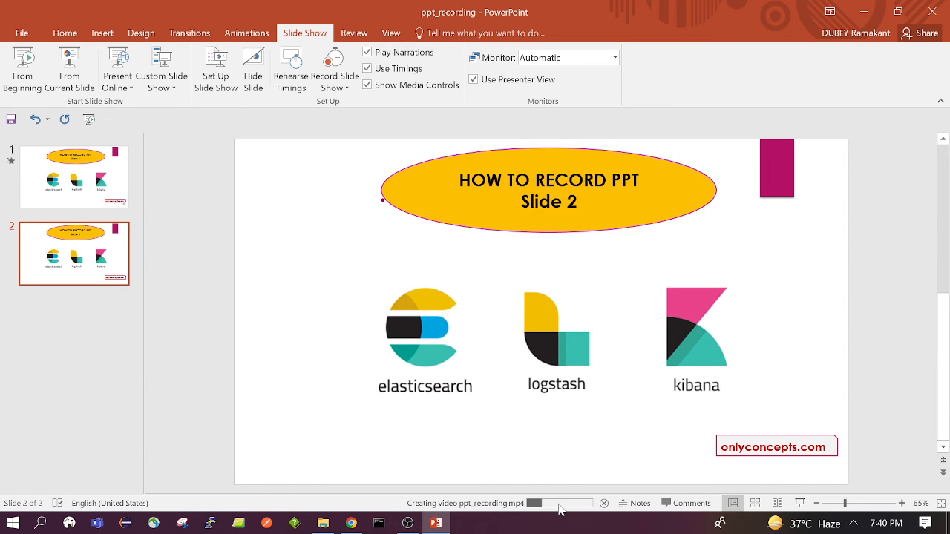
{"action": "mouse_move", "coordinate": [499, 429]}
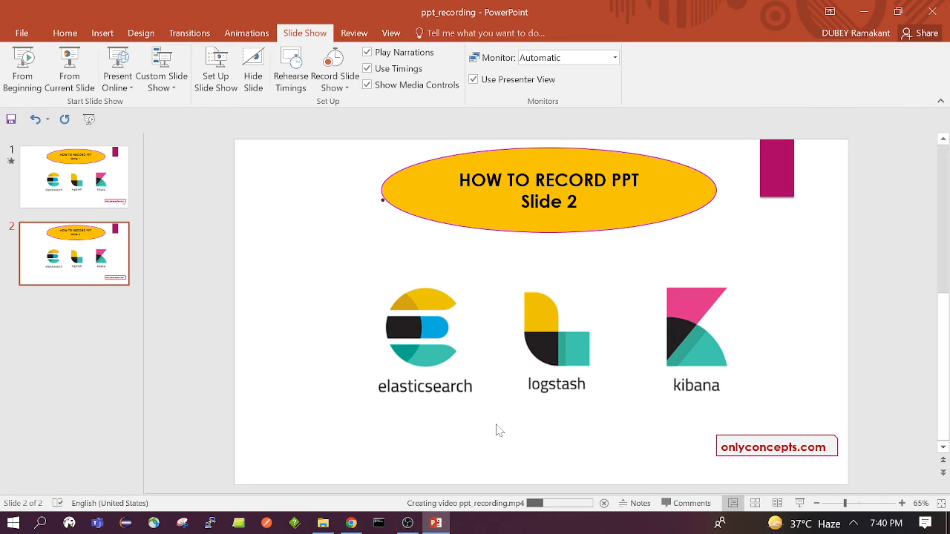
{"action": "mouse_move", "coordinate": [488, 377]}
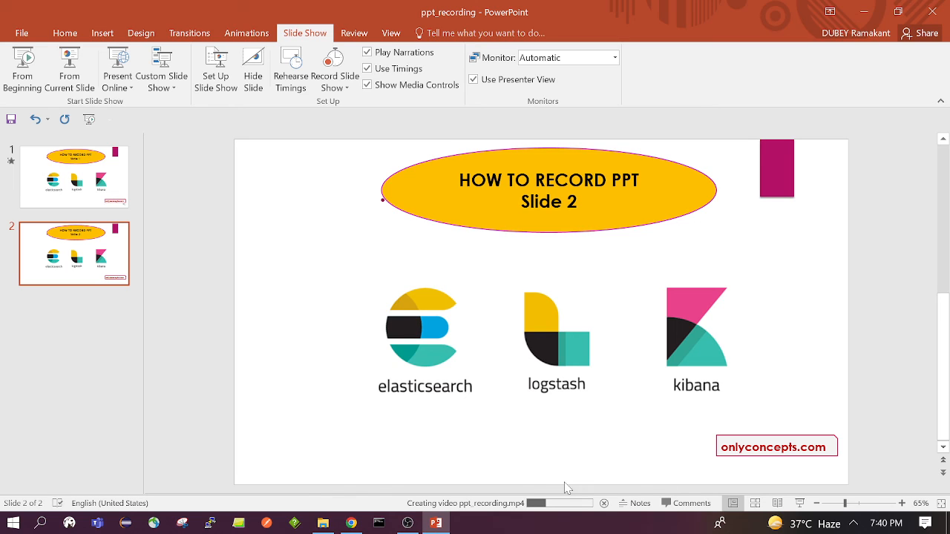
{"action": "mouse_move", "coordinate": [557, 503]}
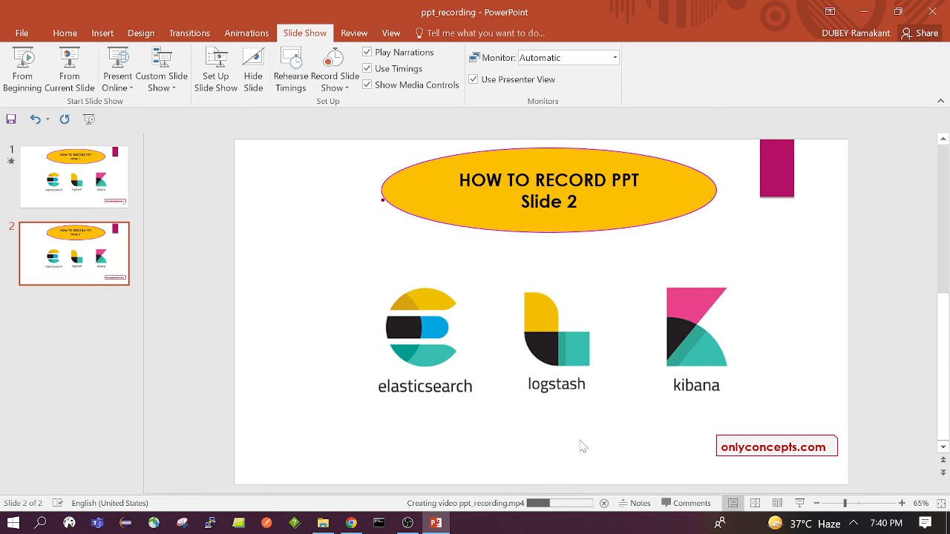
{"action": "mouse_move", "coordinate": [550, 469]}
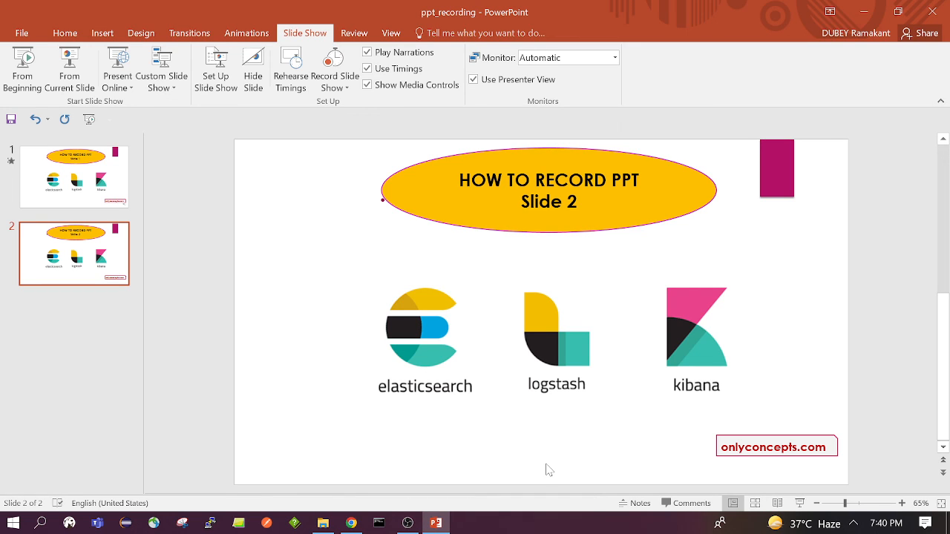
{"action": "mouse_move", "coordinate": [371, 493]}
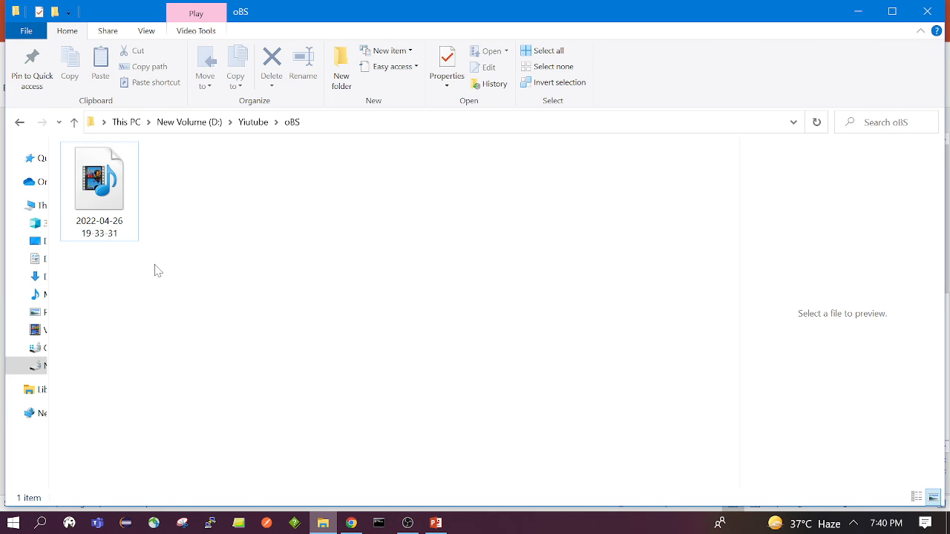
Step: Open the ppt_recording folder under Yiutube and launch the exported MP4 video
{"action": "left_click", "coordinate": [252, 122]}
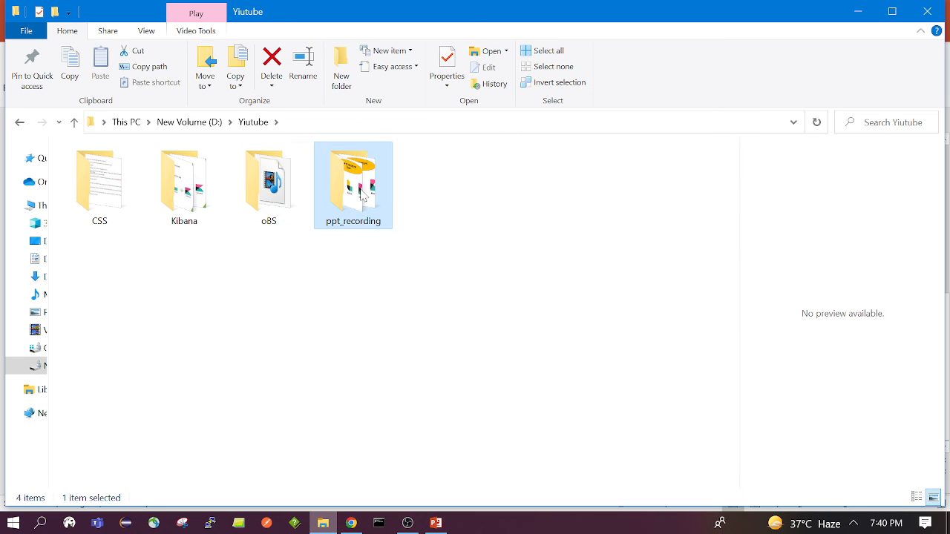
{"action": "double_click", "coordinate": [353, 178]}
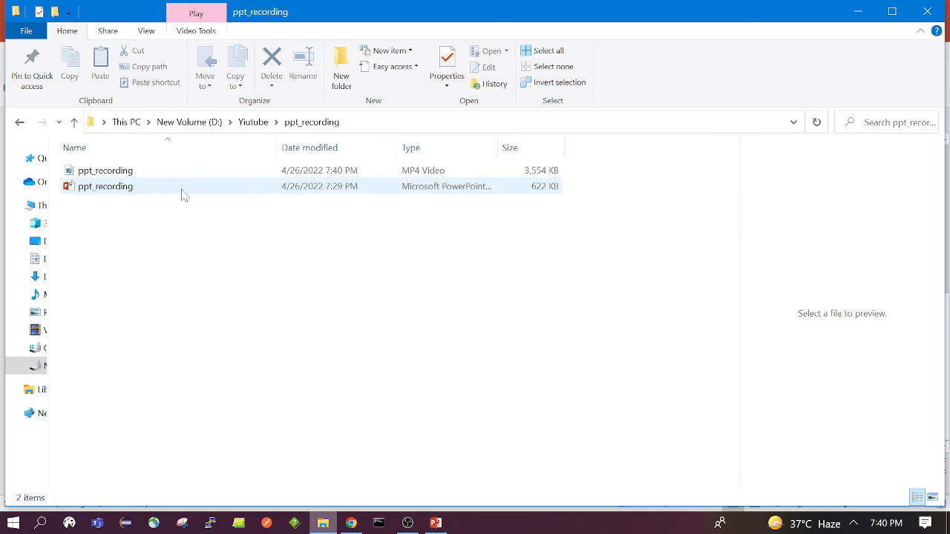
{"action": "left_click", "coordinate": [106, 169]}
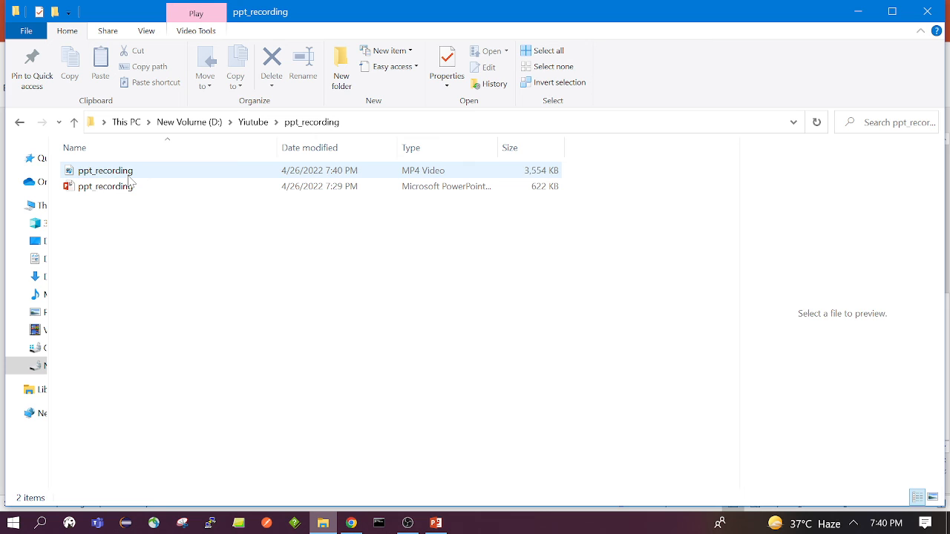
{"action": "left_click", "coordinate": [105, 169]}
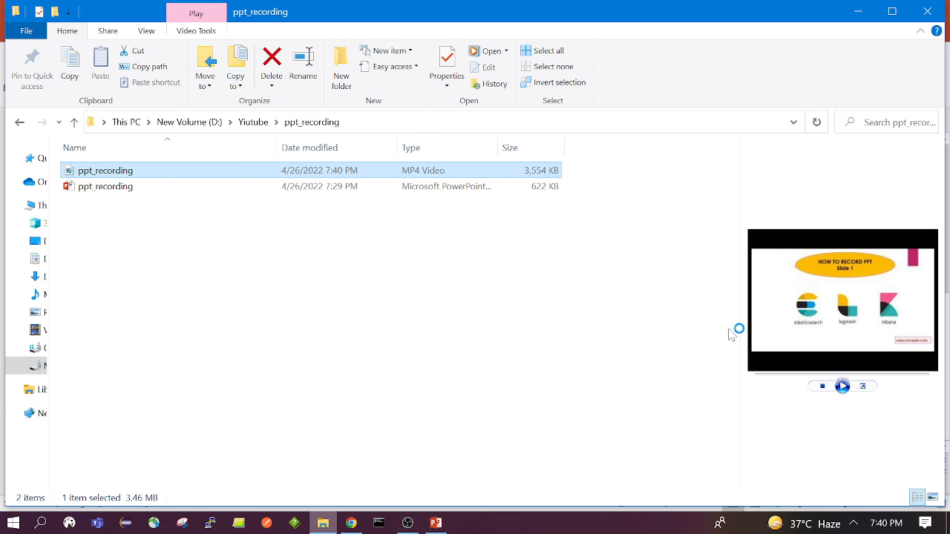
{"action": "mouse_move", "coordinate": [843, 310]}
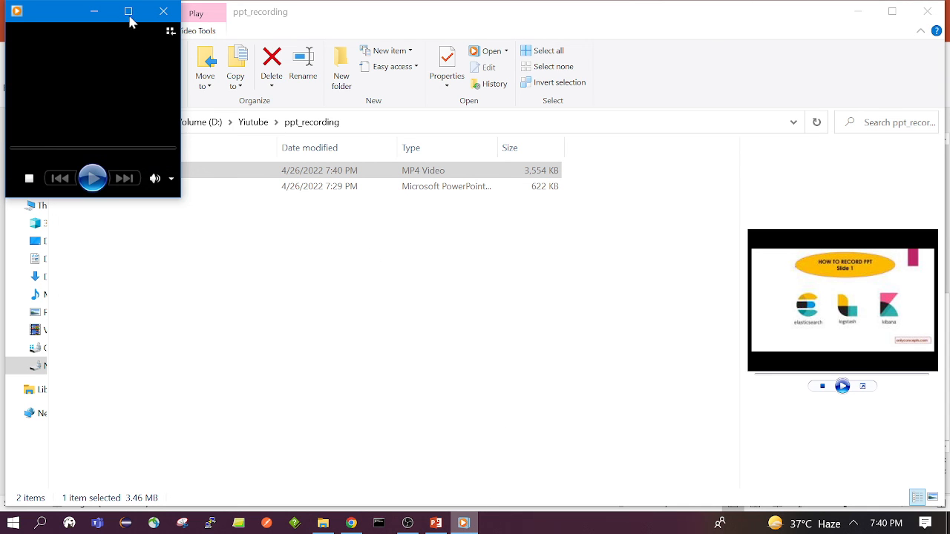
Step: Maximize Windows Media Player to watch the exported video full-size
{"action": "left_click", "coordinate": [126, 13]}
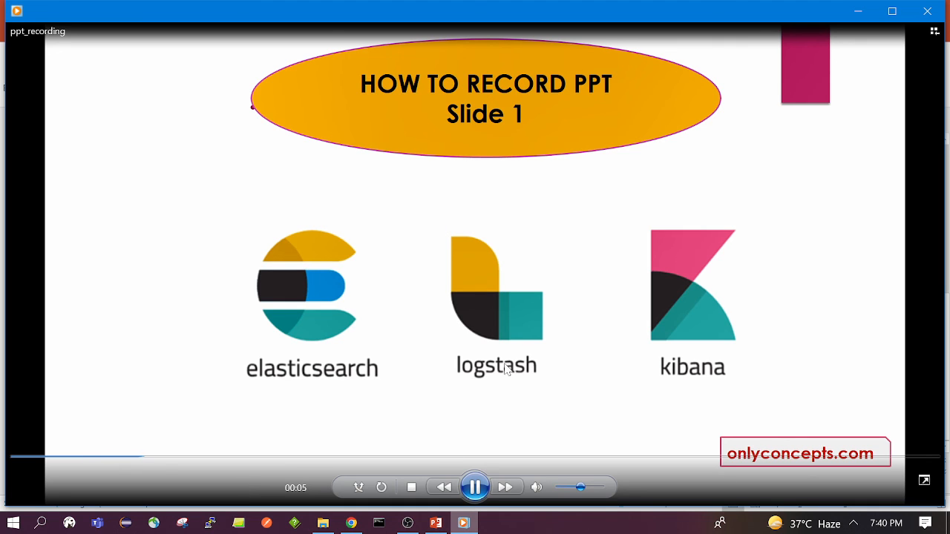
{"action": "mouse_move", "coordinate": [882, 73]}
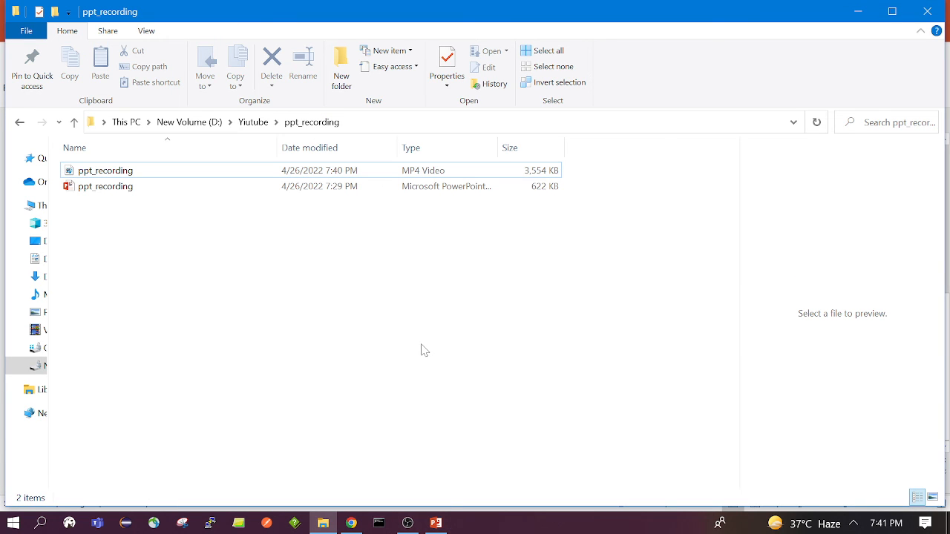
Step: Bring the ppt_recording presentation back to the front, showing slide 2
{"action": "double_click", "coordinate": [105, 187]}
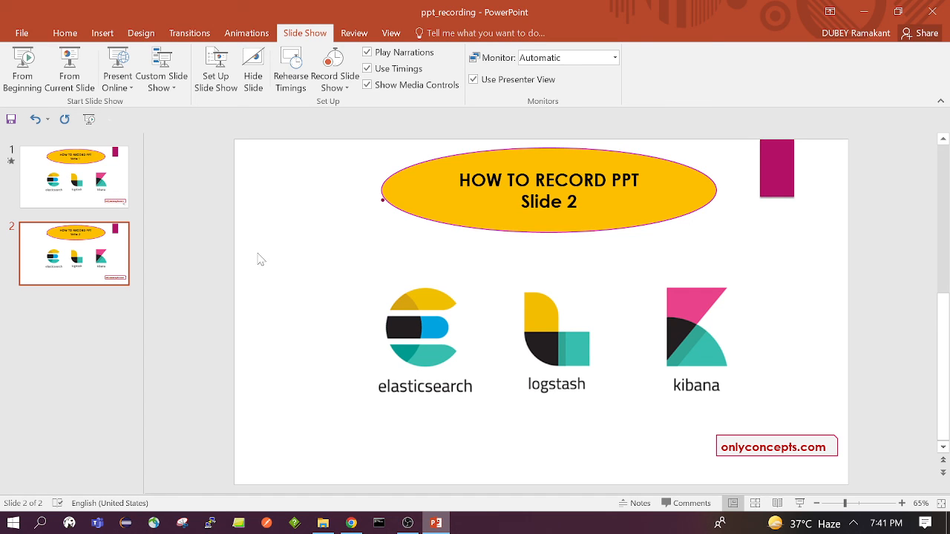
{"action": "mouse_move", "coordinate": [288, 264]}
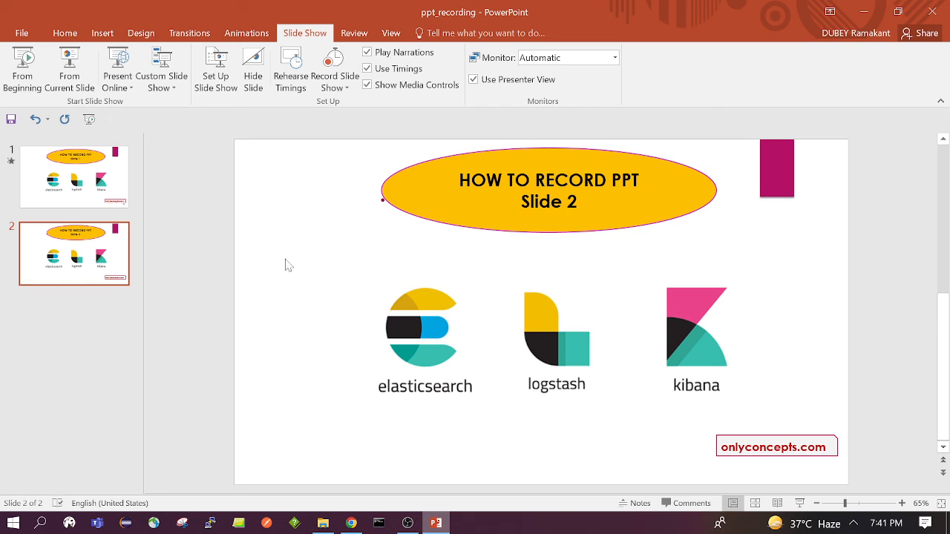
{"action": "mouse_move", "coordinate": [284, 258]}
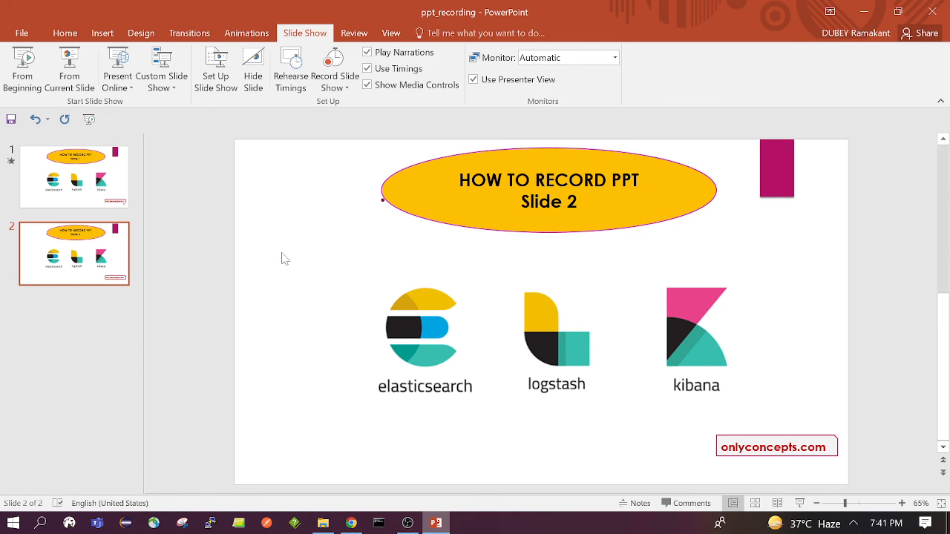
{"action": "mouse_move", "coordinate": [297, 318]}
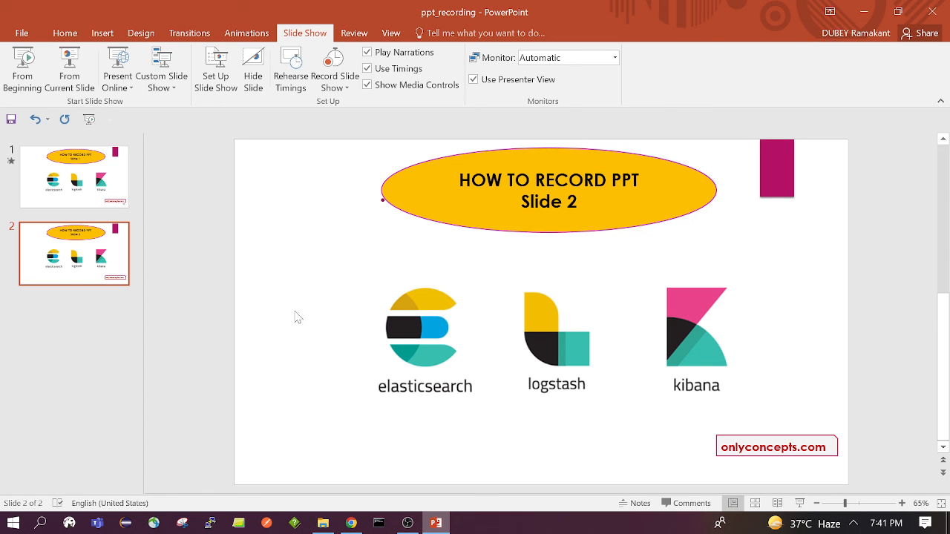